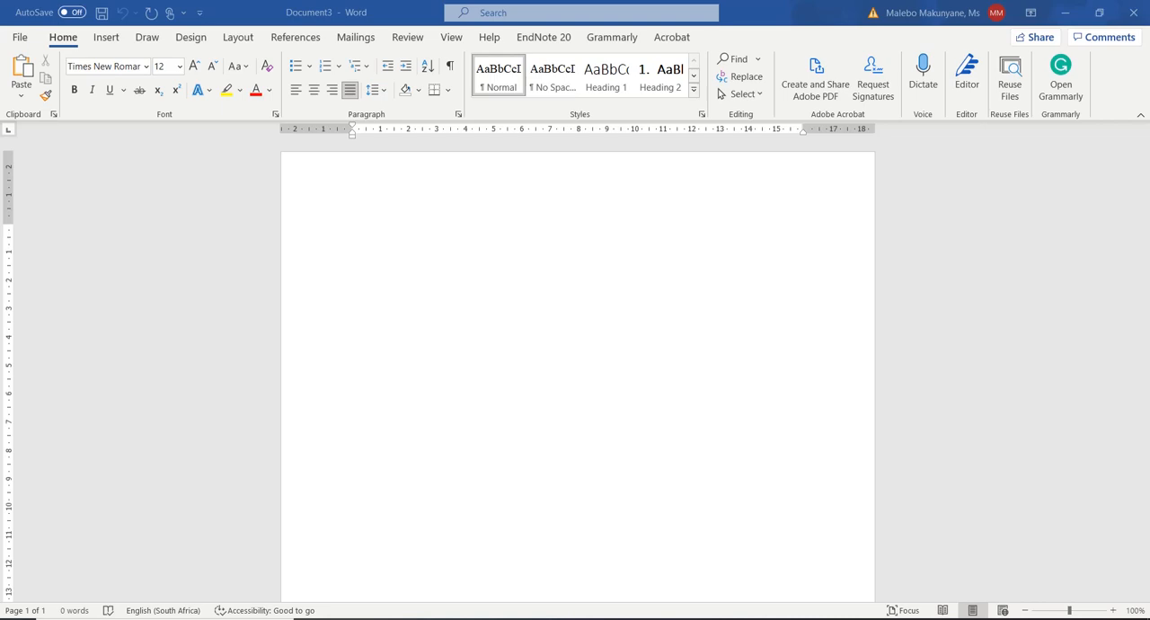
mouse_move(536, 250)
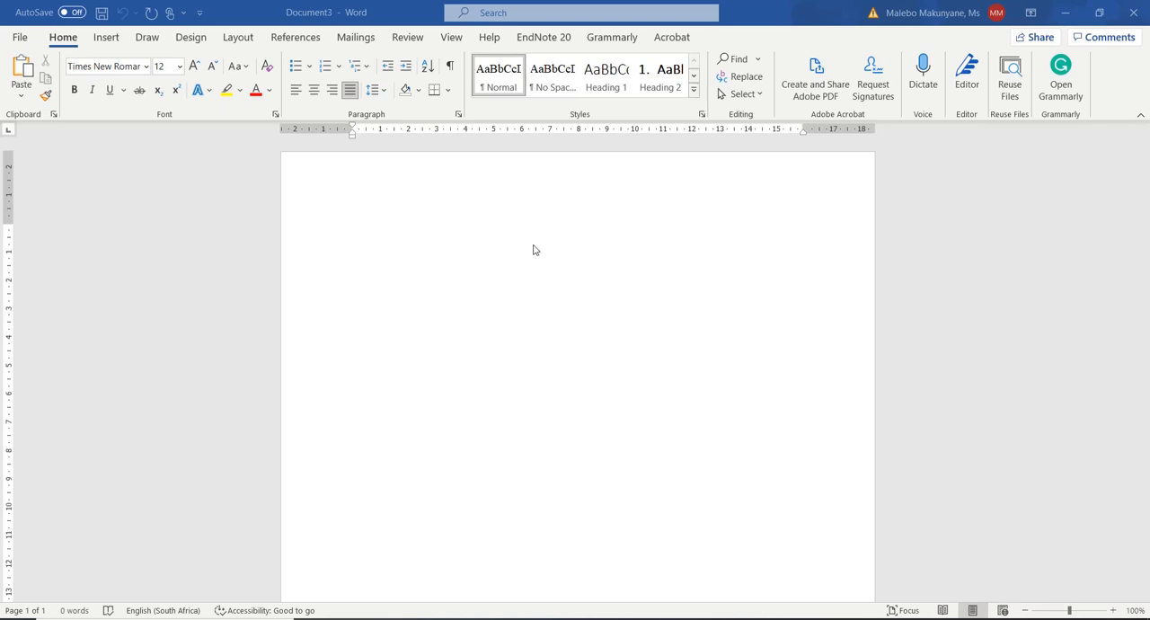
mouse_move(518, 250)
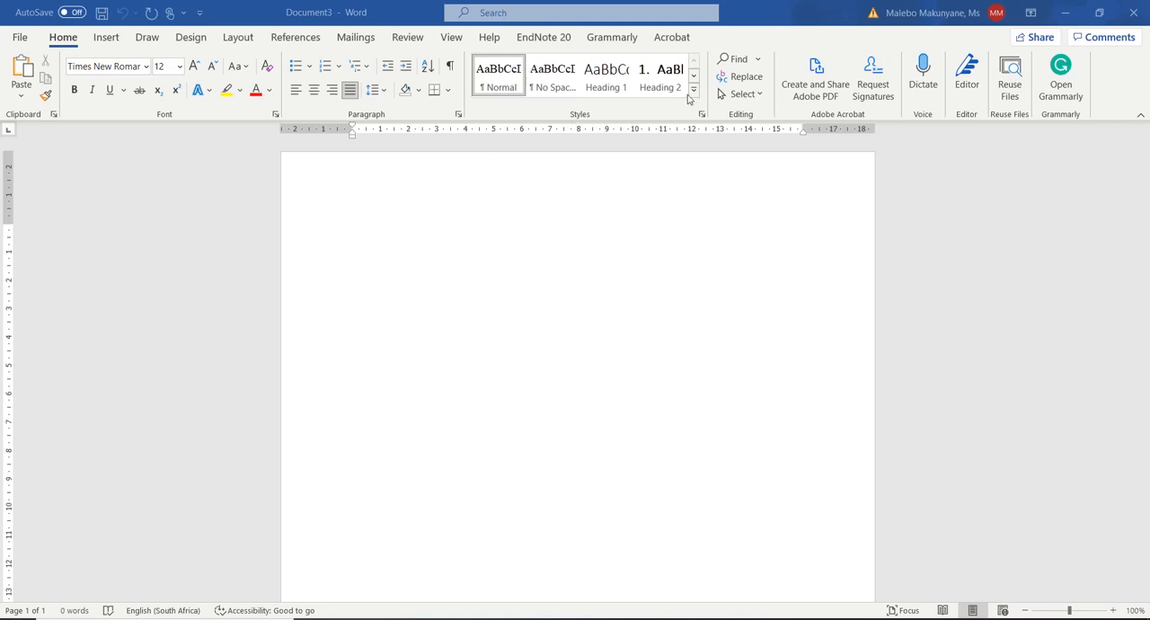
mouse_move(693, 97)
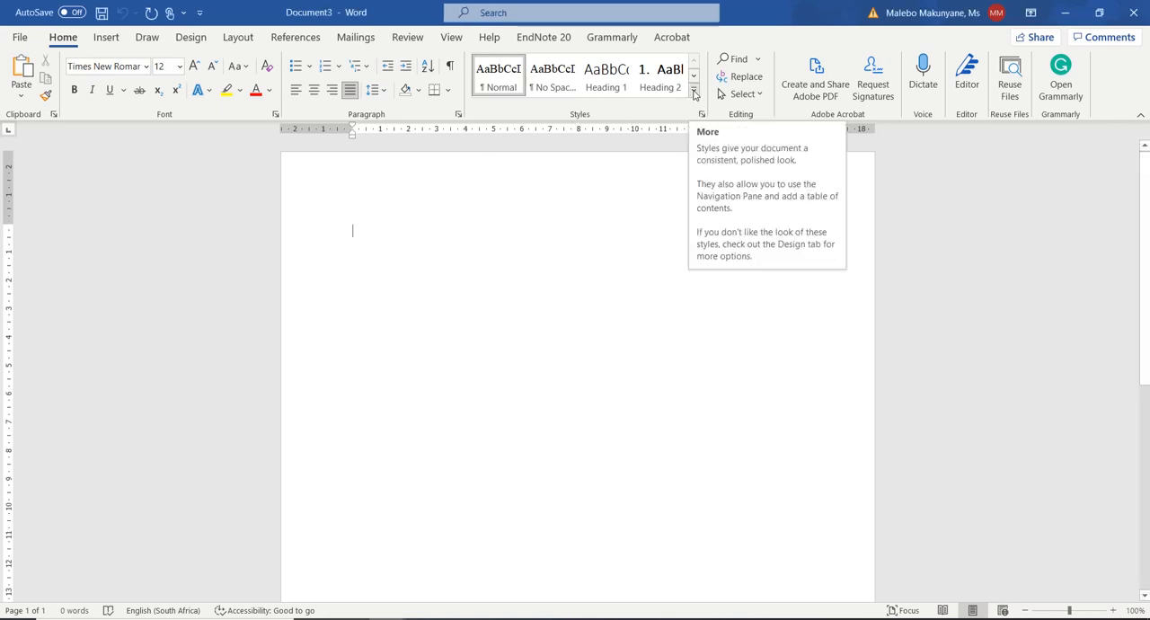
Step: Reach the Manage Styles Recommend settings from the expanded Styles gallery
left_click(693, 93)
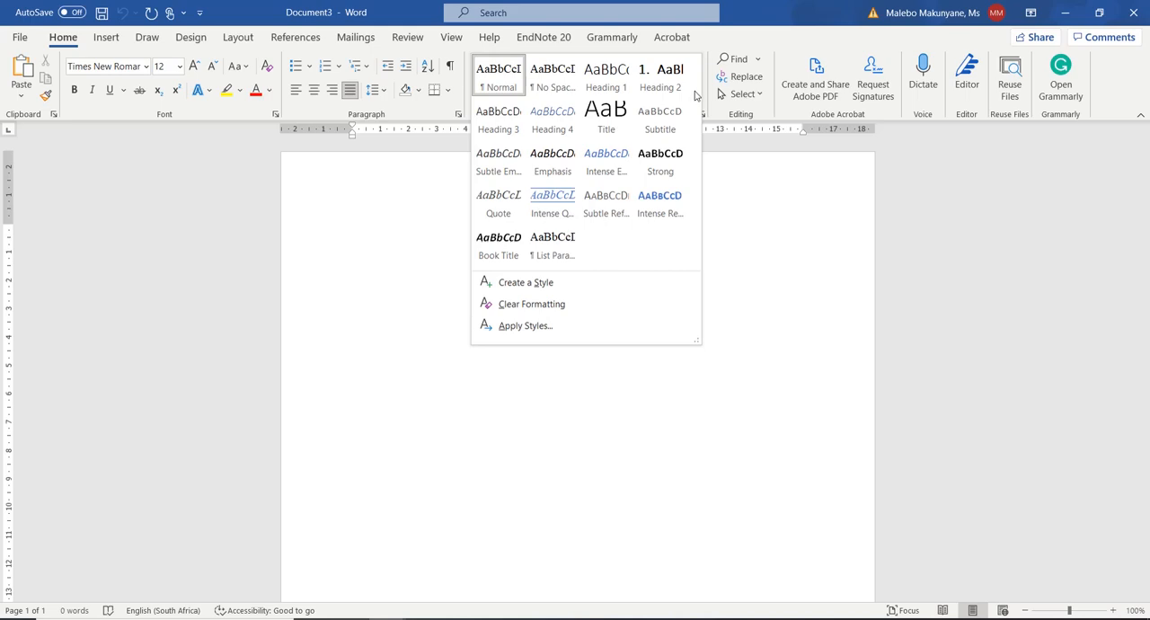
mouse_move(719, 147)
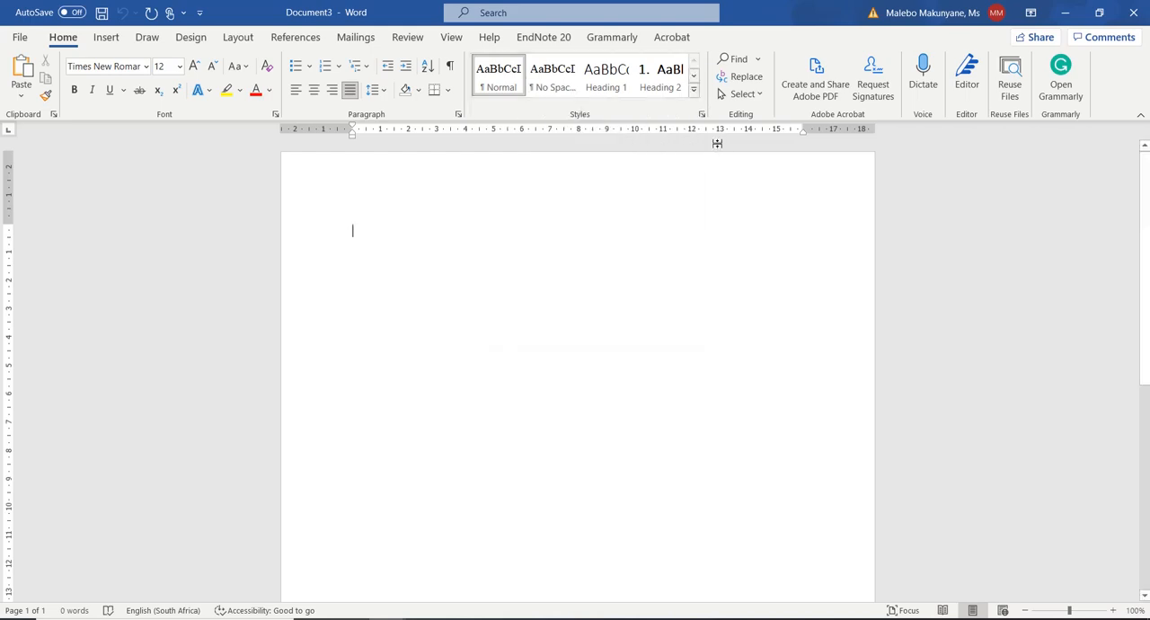
mouse_move(674, 122)
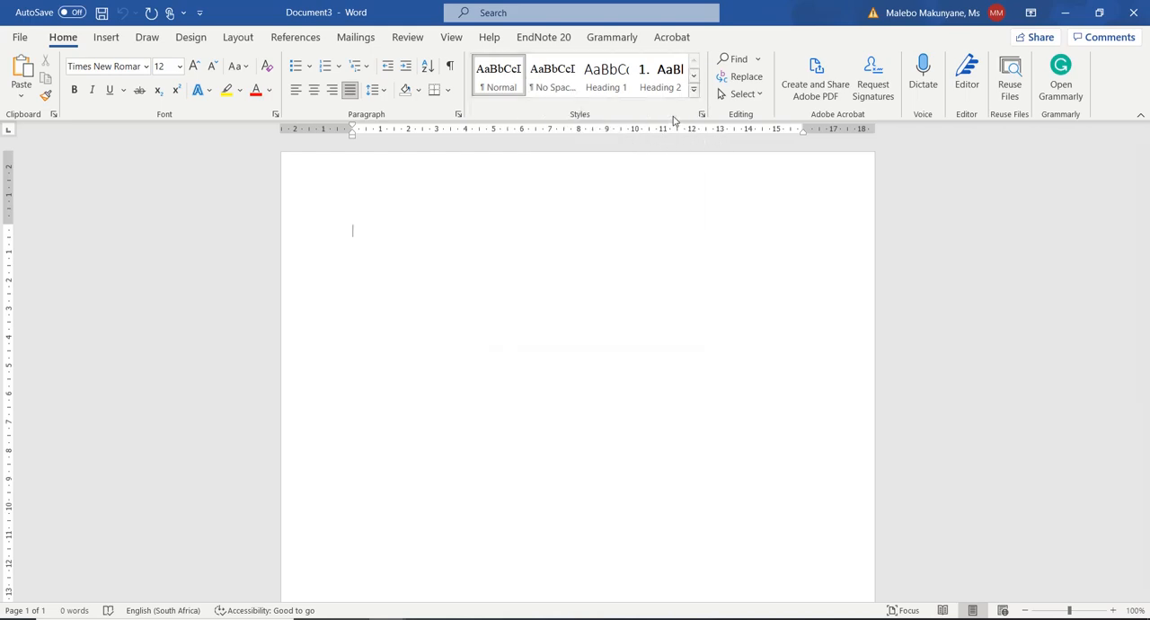
mouse_move(701, 115)
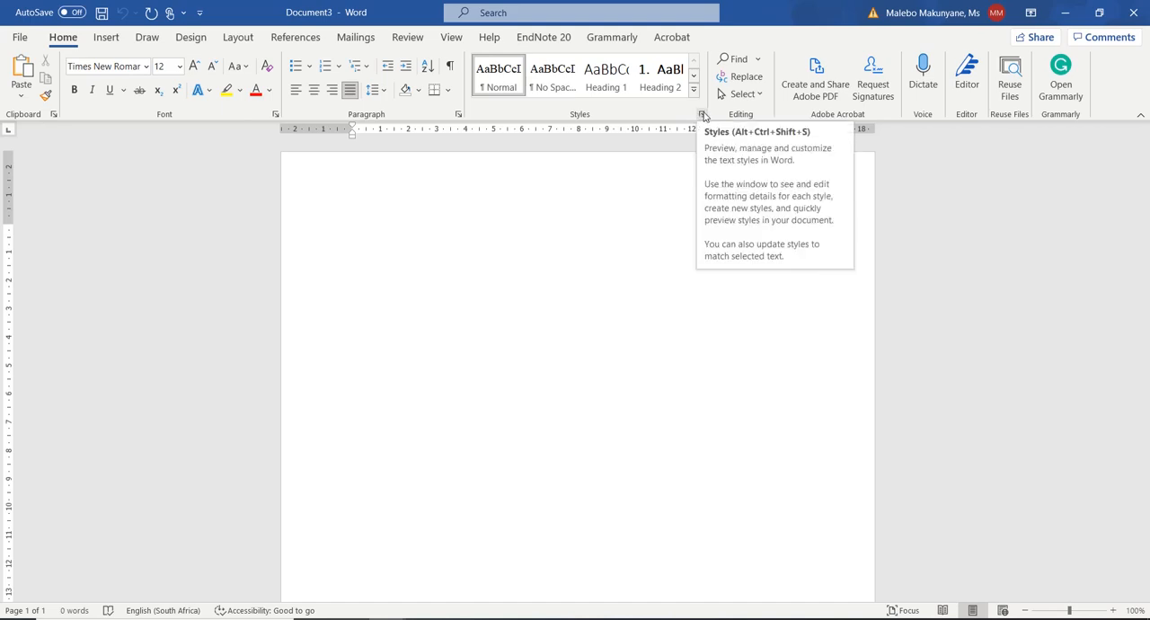
left_click(700, 114)
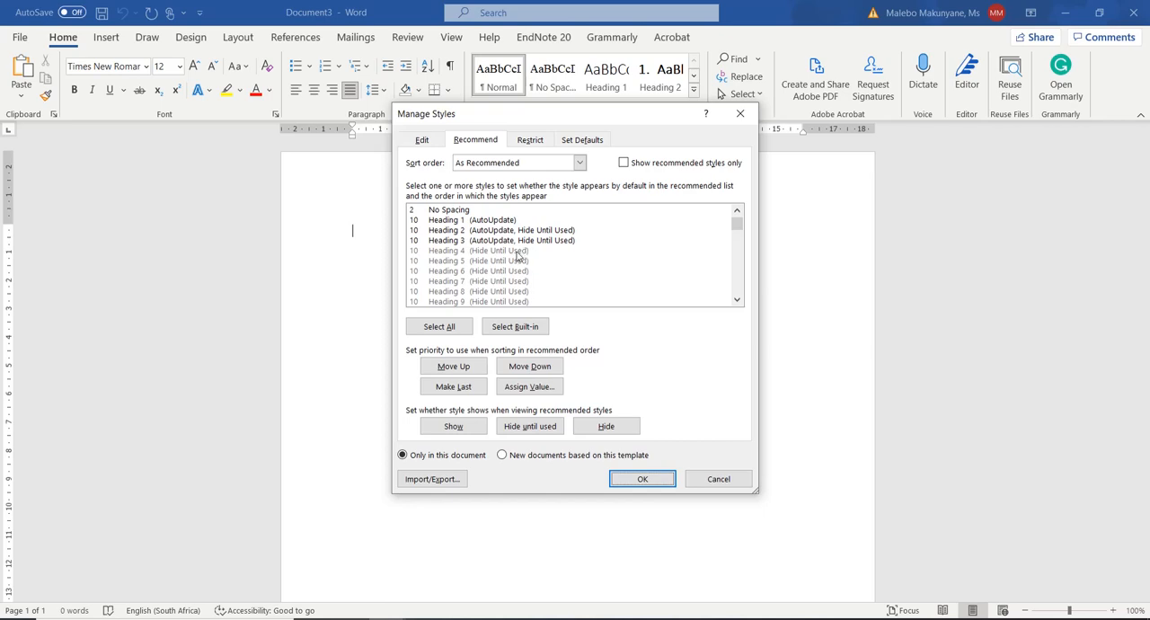
Step: Set Heading 4 through Heading 9 to always Show among recommended styles and return to editing
left_click(485, 250)
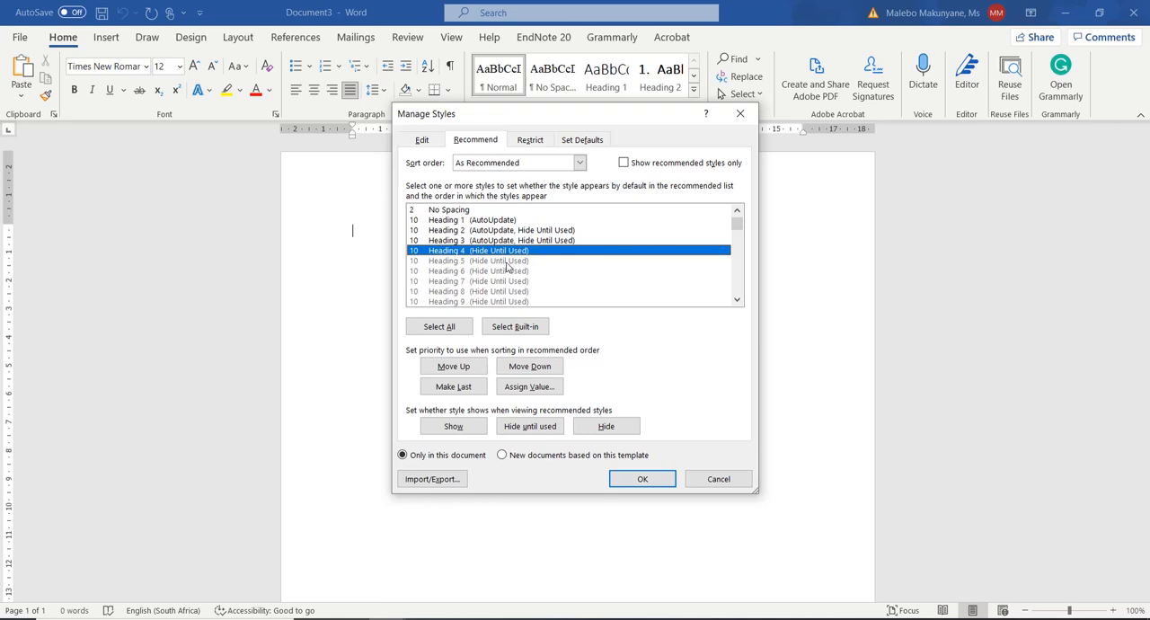
left_click(476, 291)
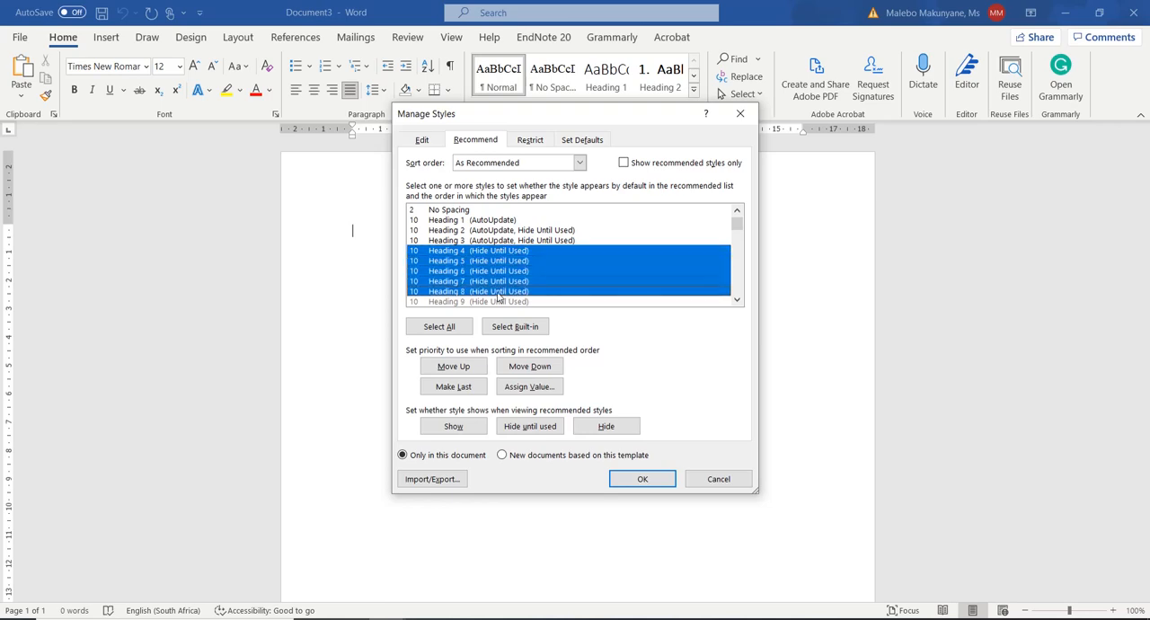
left_click(453, 425)
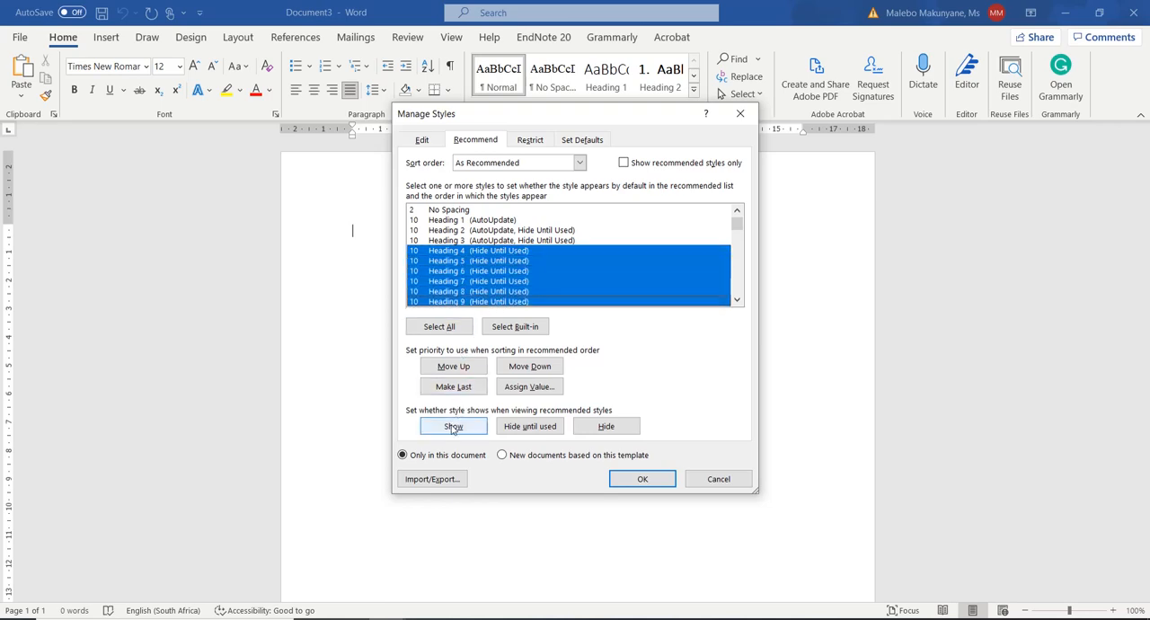
left_click(452, 425)
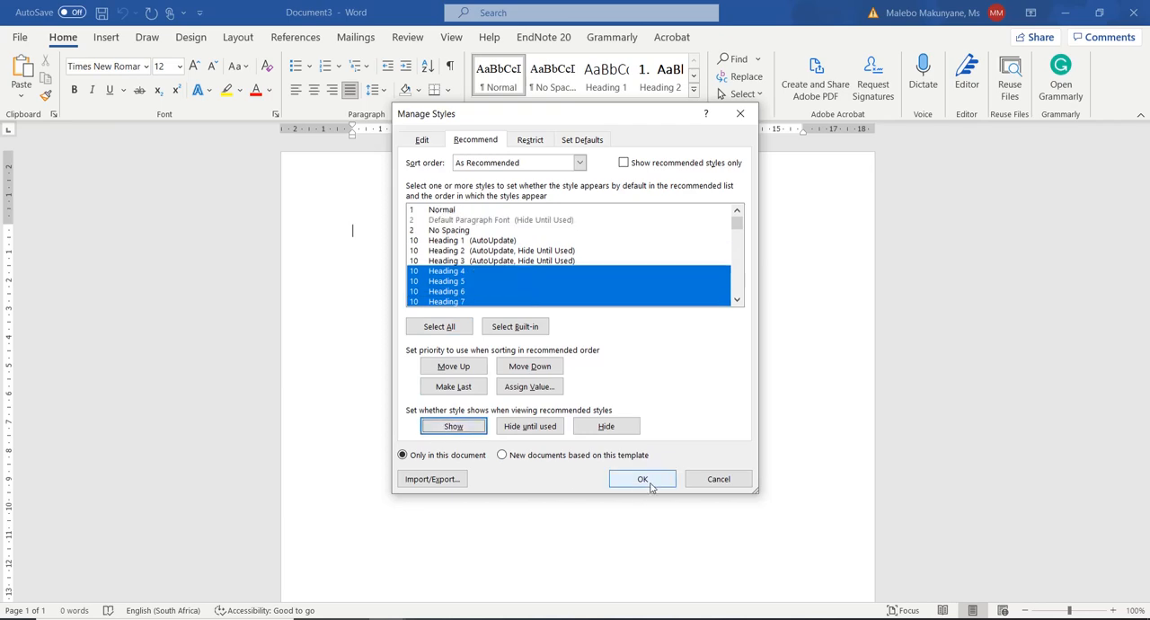
left_click(641, 478)
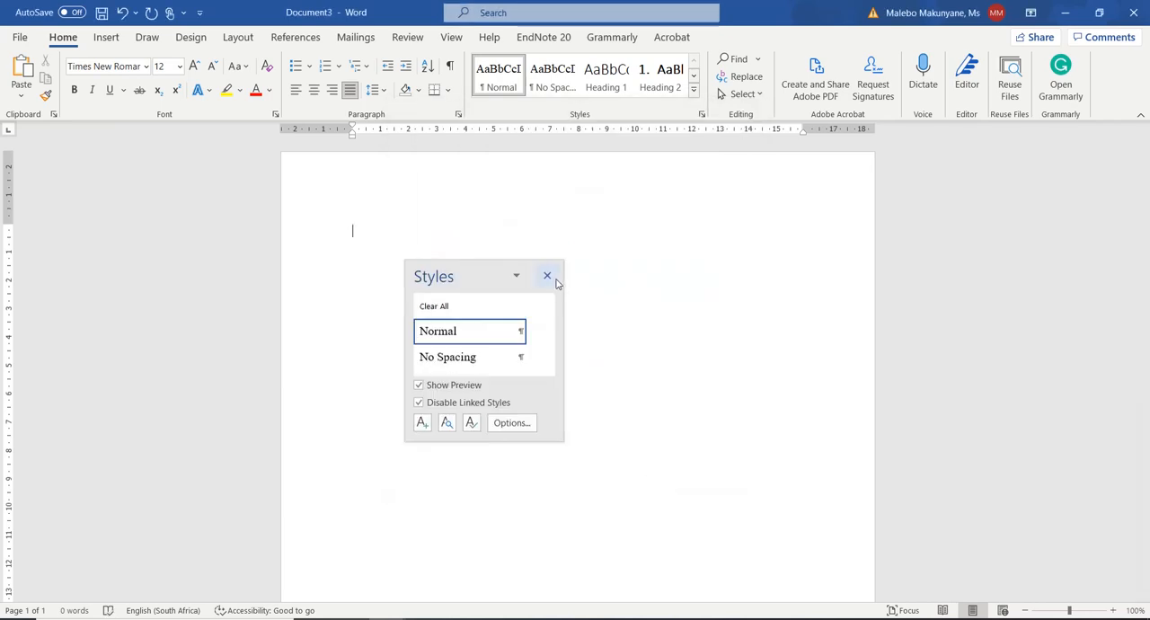
left_click(546, 277)
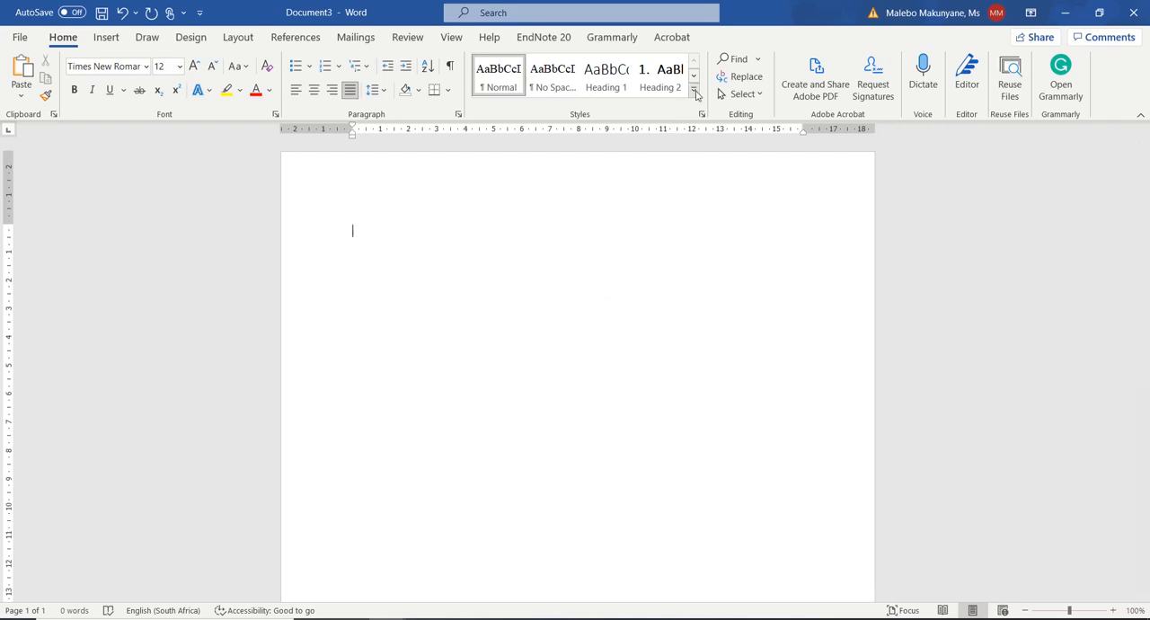
Step: Expand the Styles gallery to confirm Heading 4–9 now appear
left_click(693, 97)
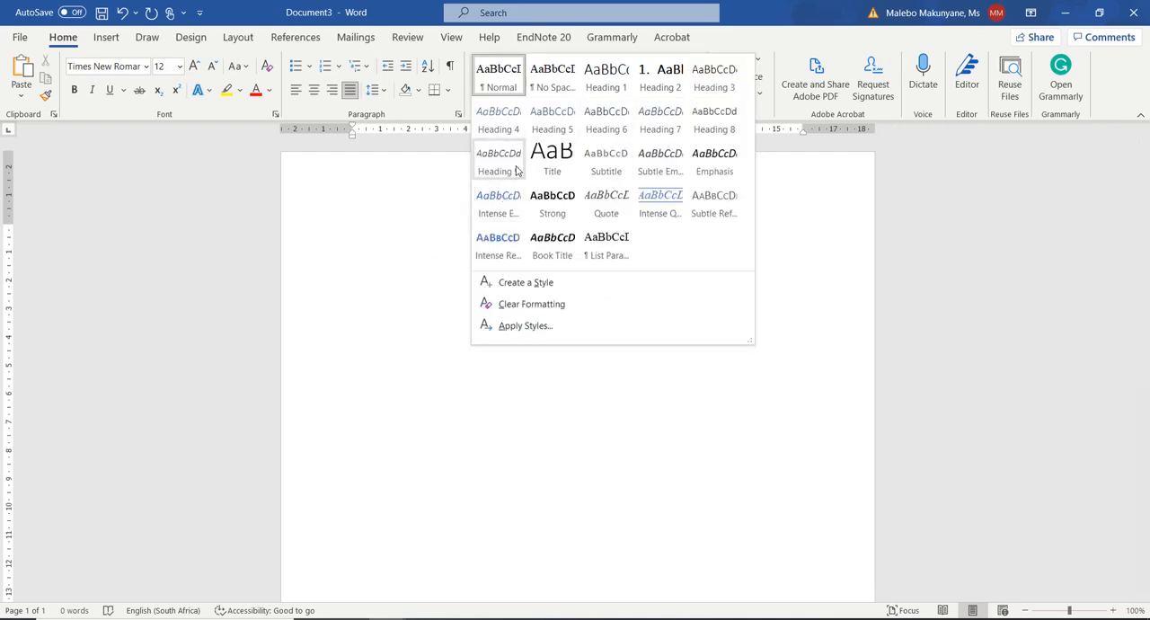
mouse_move(499, 170)
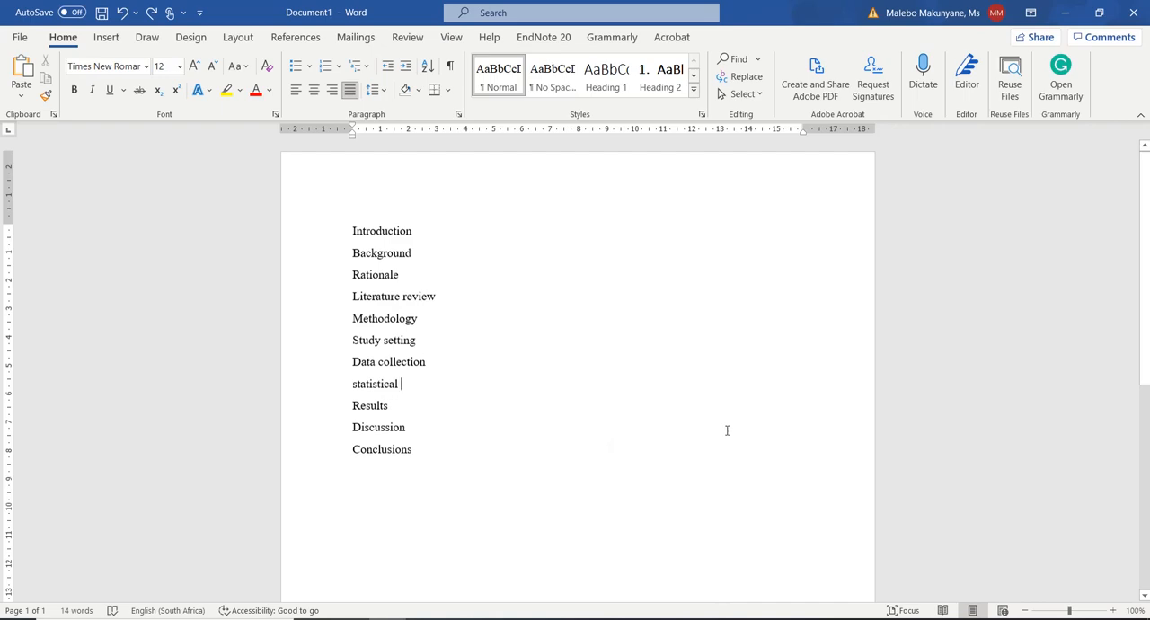
mouse_move(667, 420)
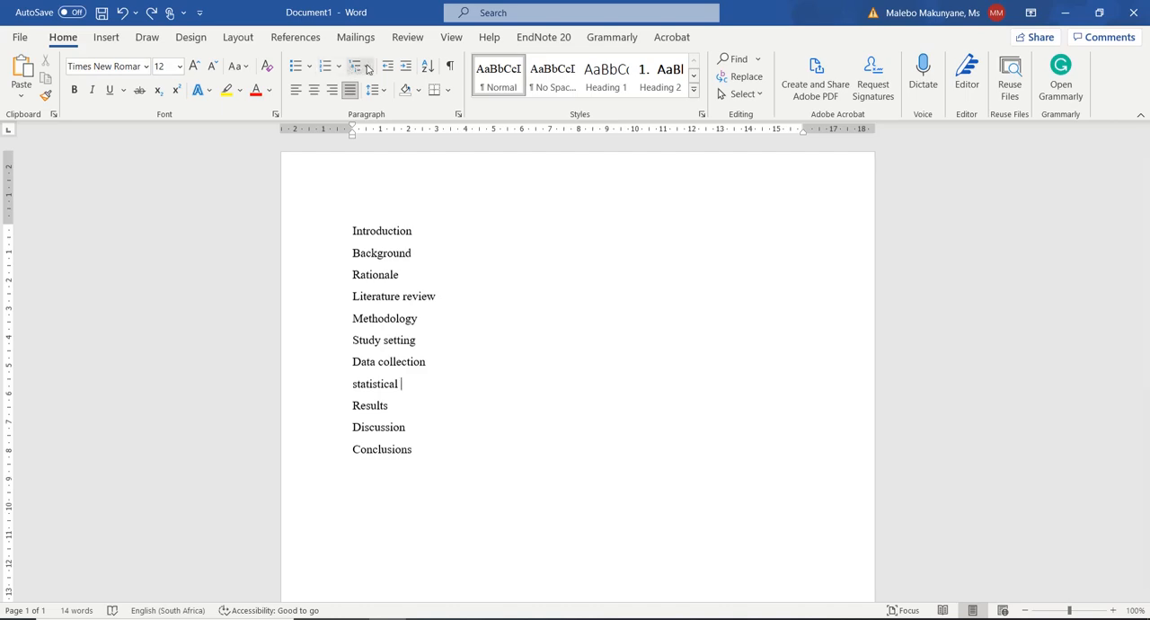
Step: Start a new multilevel list and link level 1 to Heading 1
left_click(359, 64)
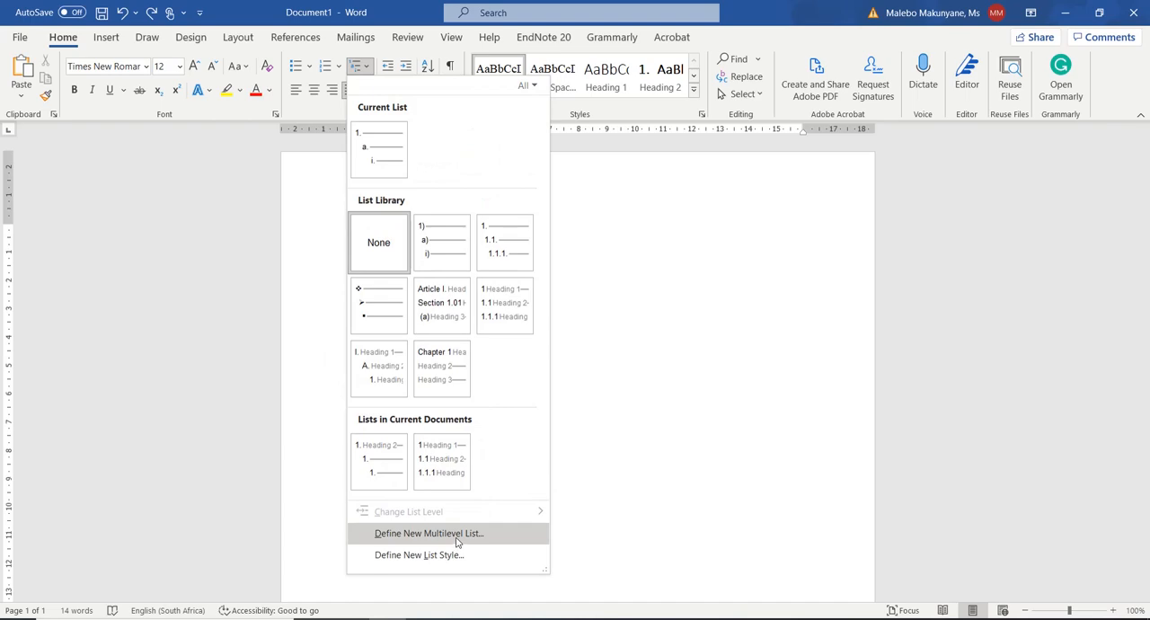
left_click(428, 532)
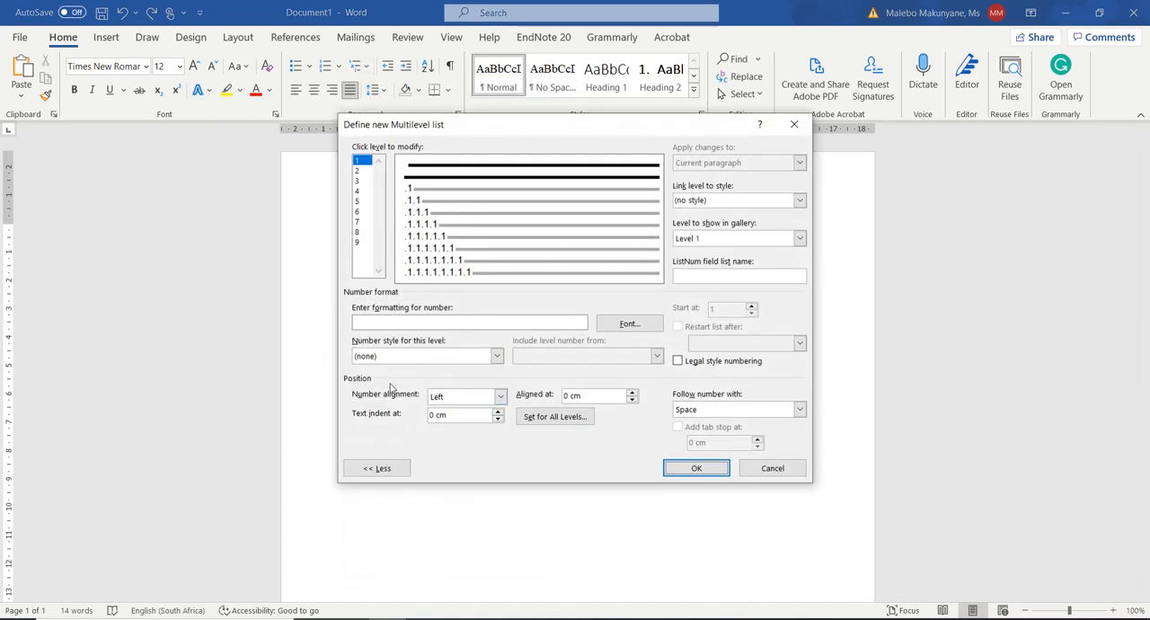
mouse_move(390, 314)
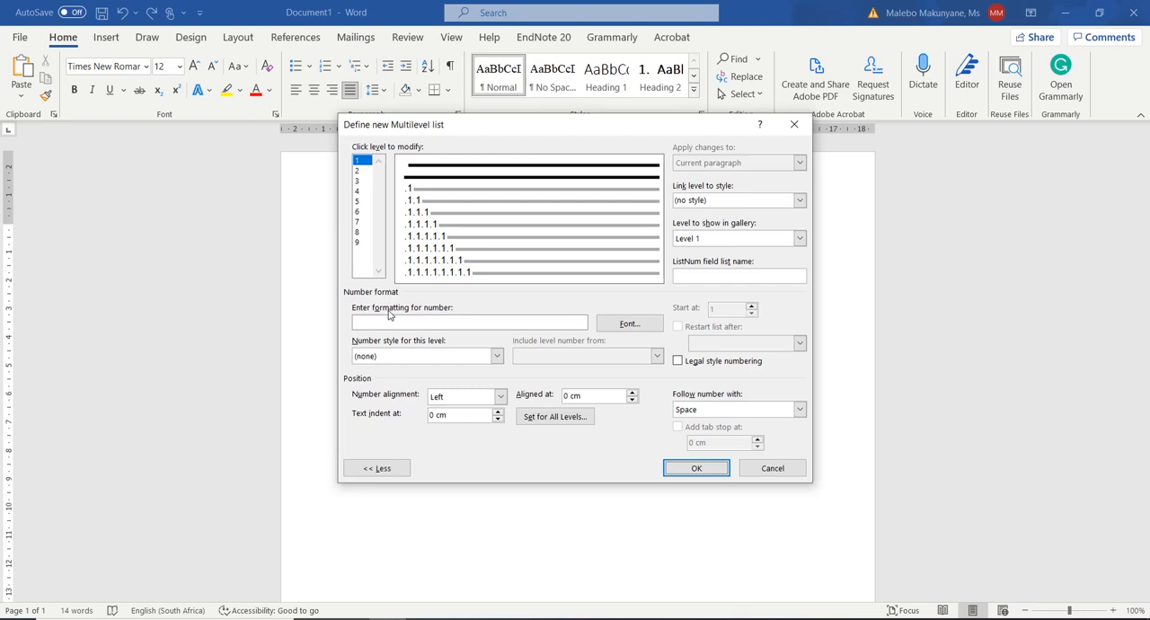
mouse_move(344, 140)
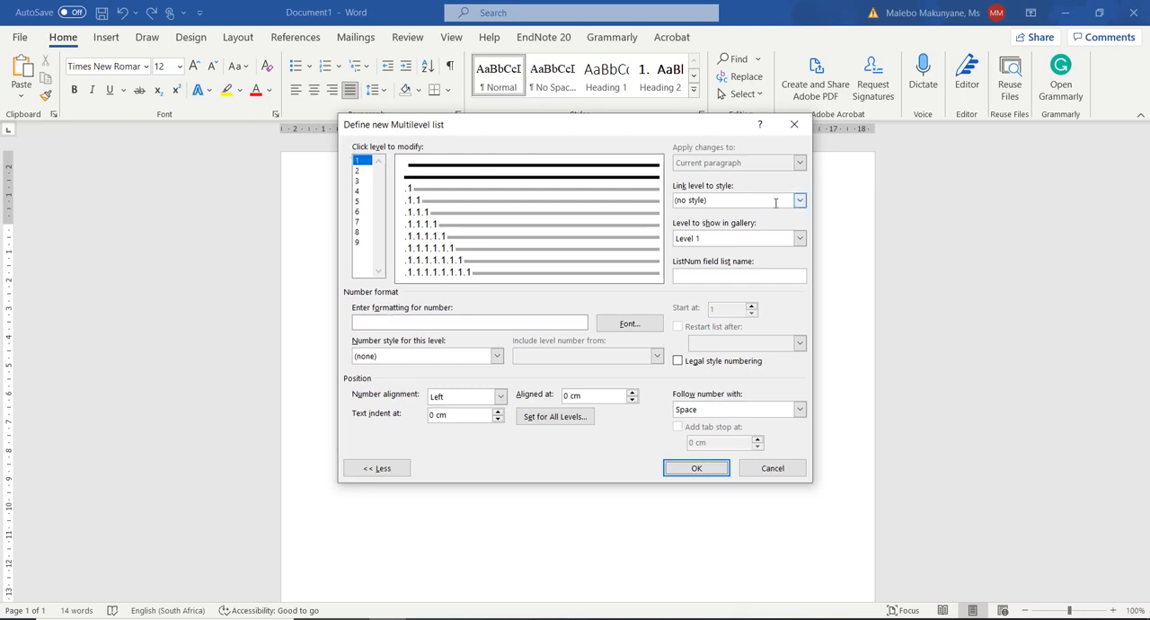
left_click(797, 200)
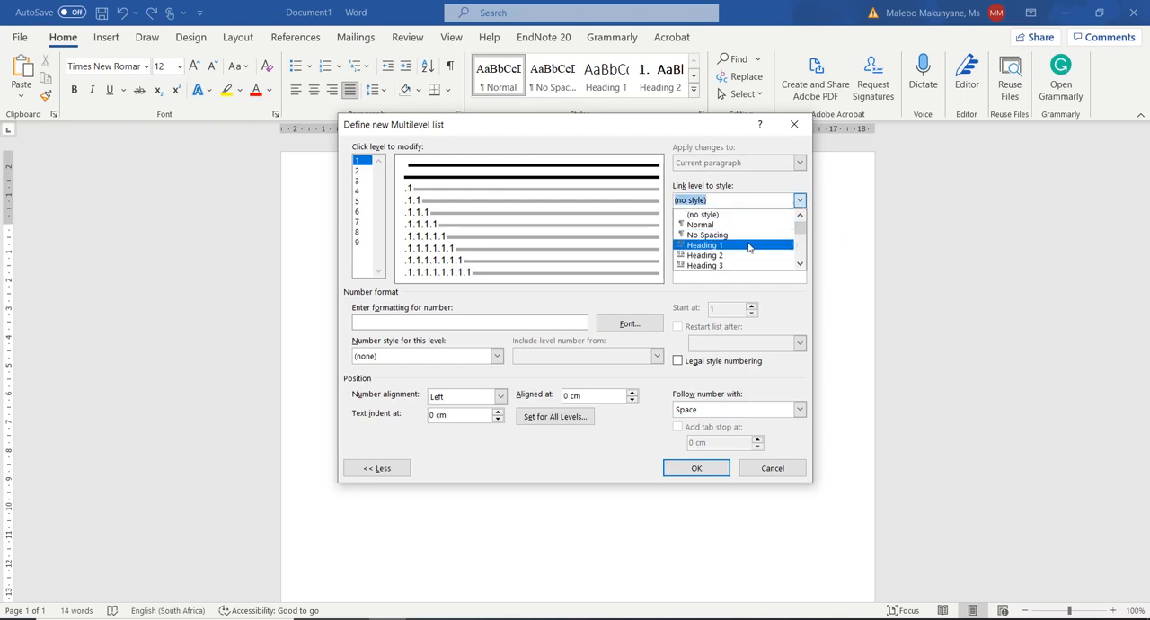
left_click(702, 244)
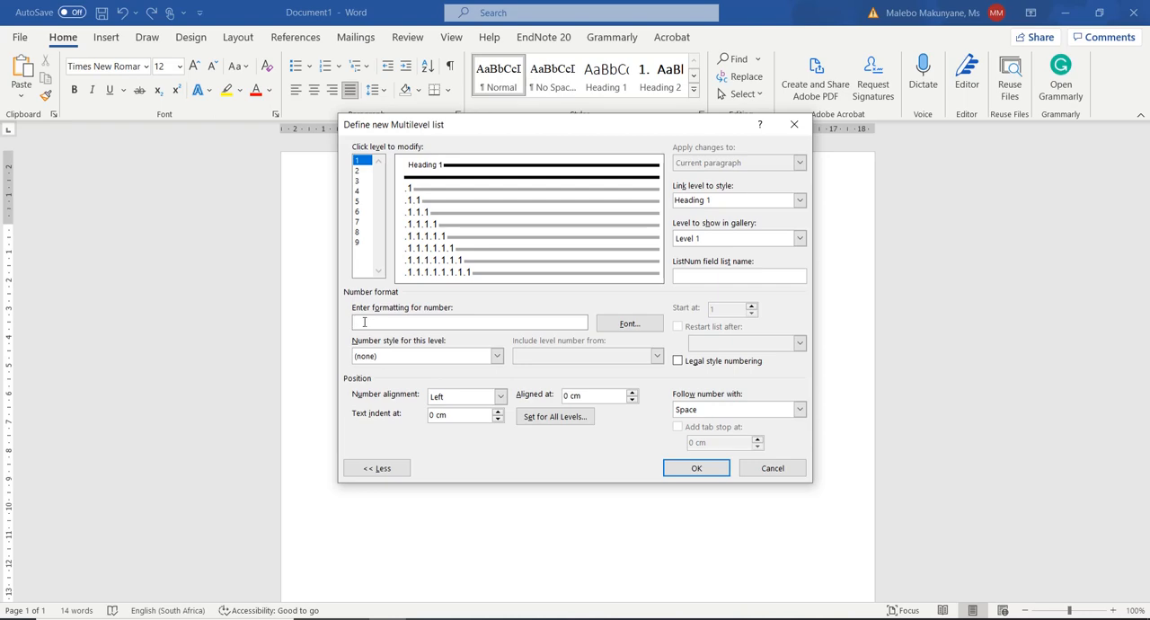
Step: Prefix level 1 numbers with 'Chapter' so headings read Chapter 1, Chapter 2
type("Cha")
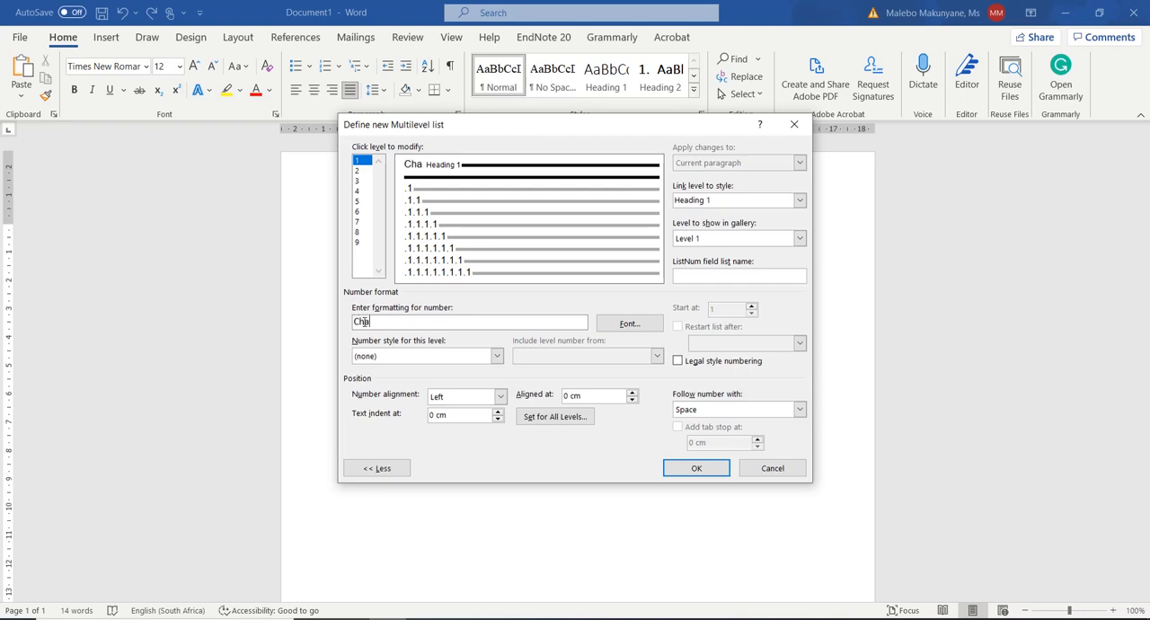
type("pt")
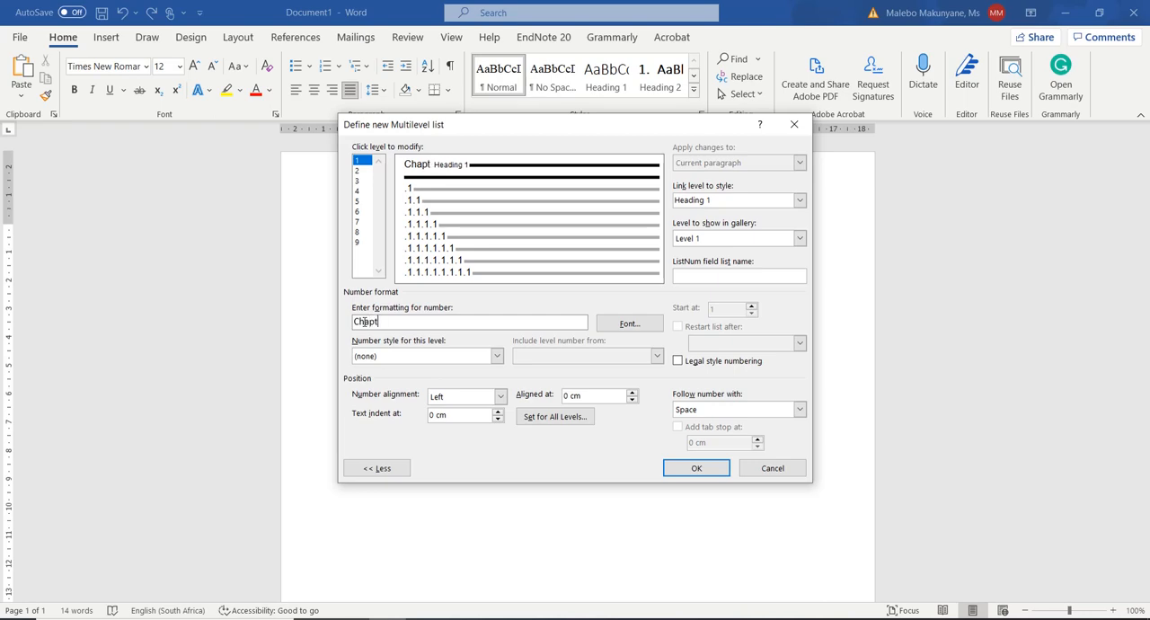
type("er 1")
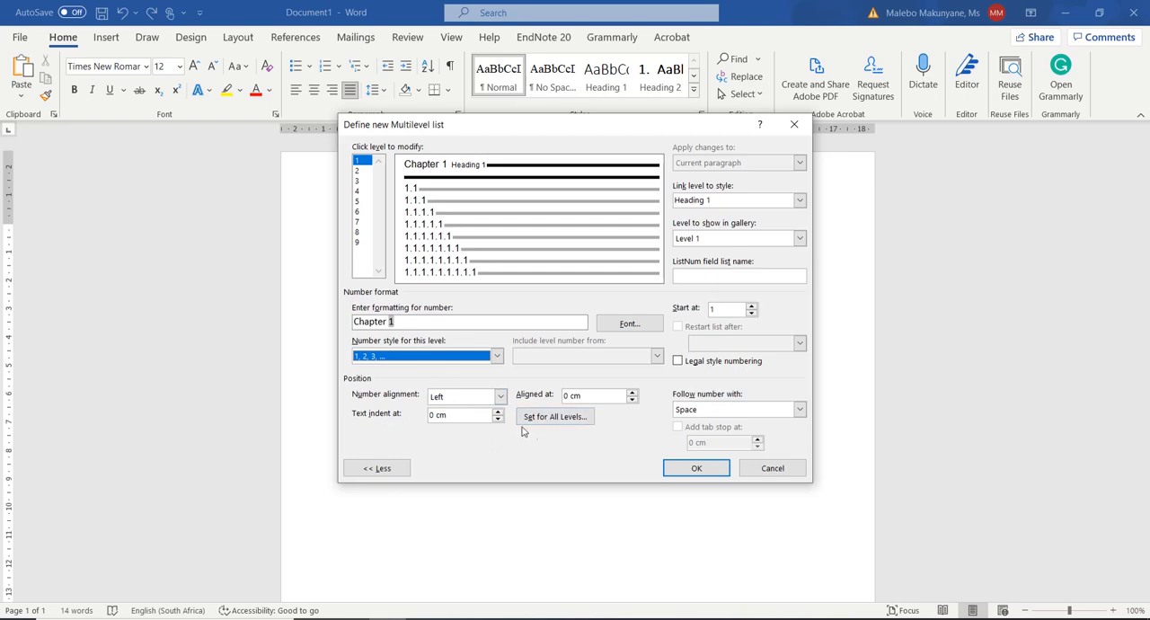
mouse_move(392, 404)
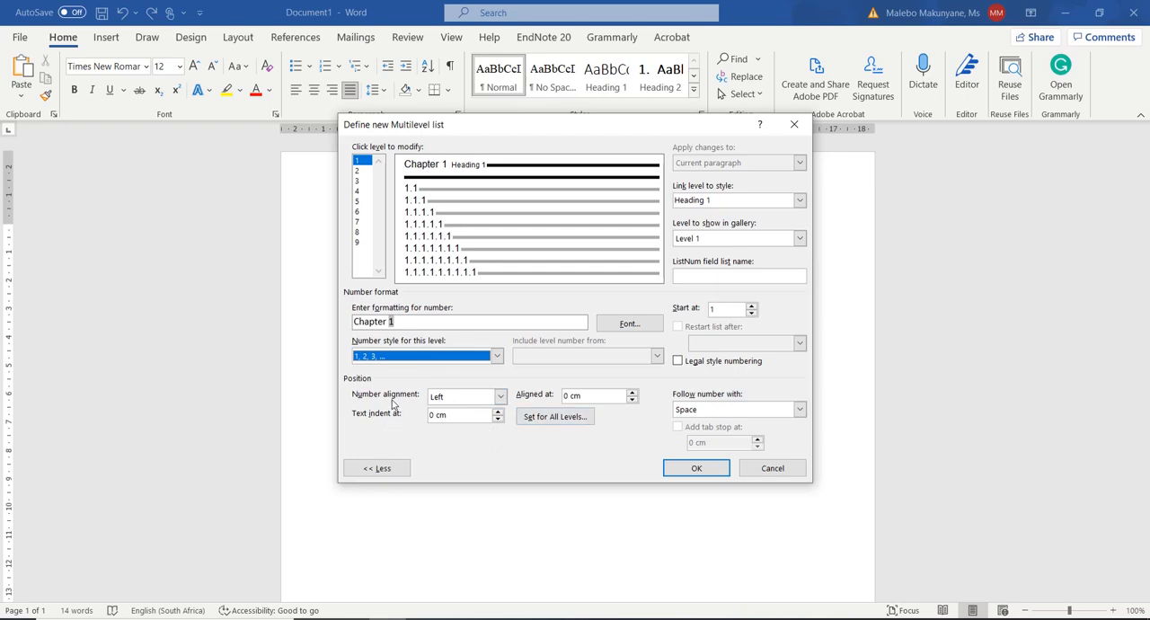
mouse_move(374, 388)
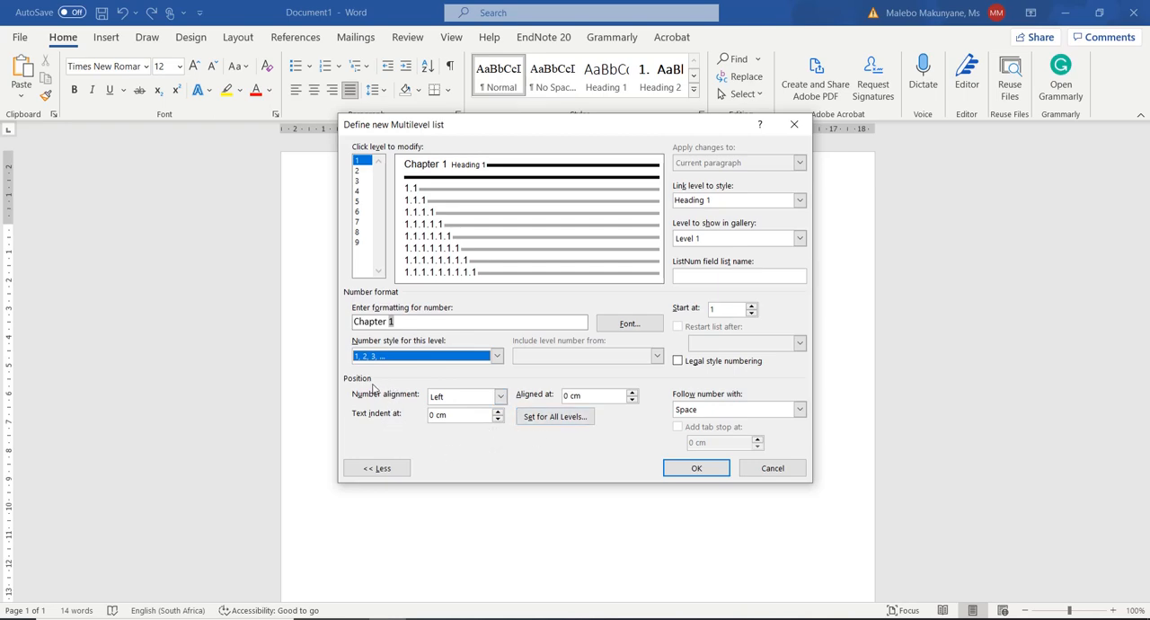
mouse_move(374, 426)
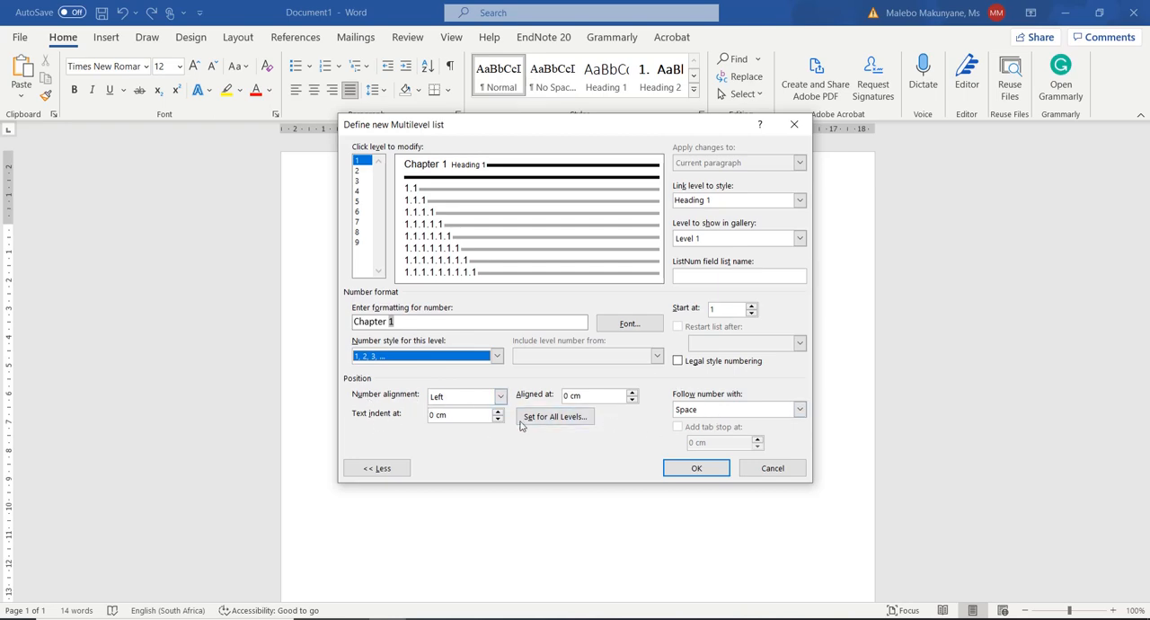
mouse_move(579, 436)
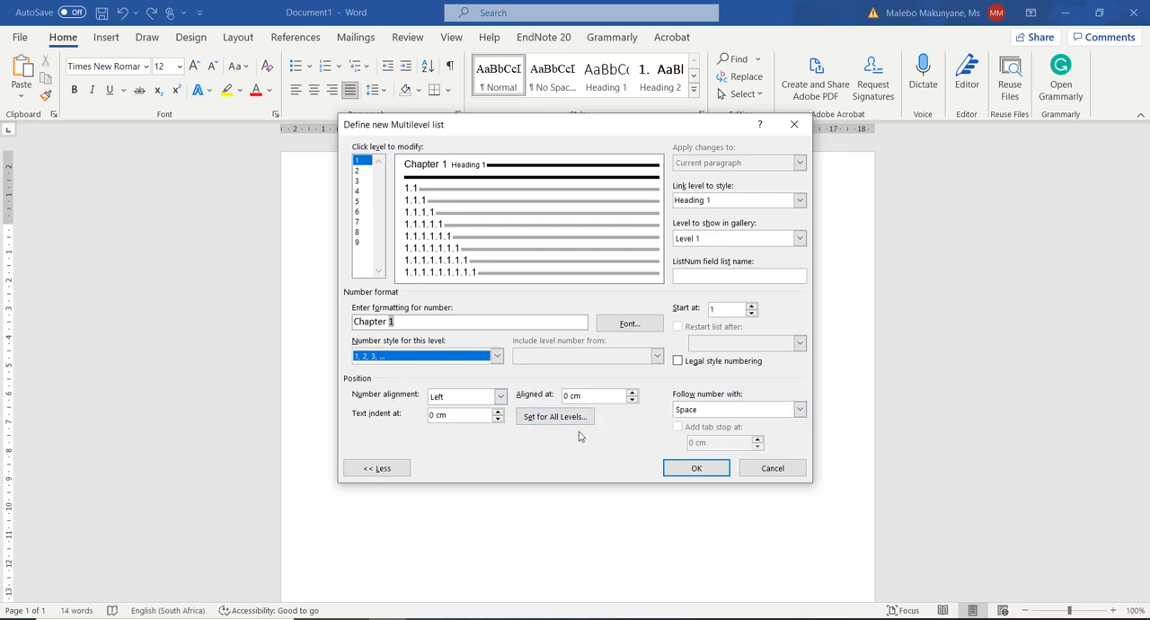
Step: Set 0 cm indents for all numbering levels
left_click(553, 416)
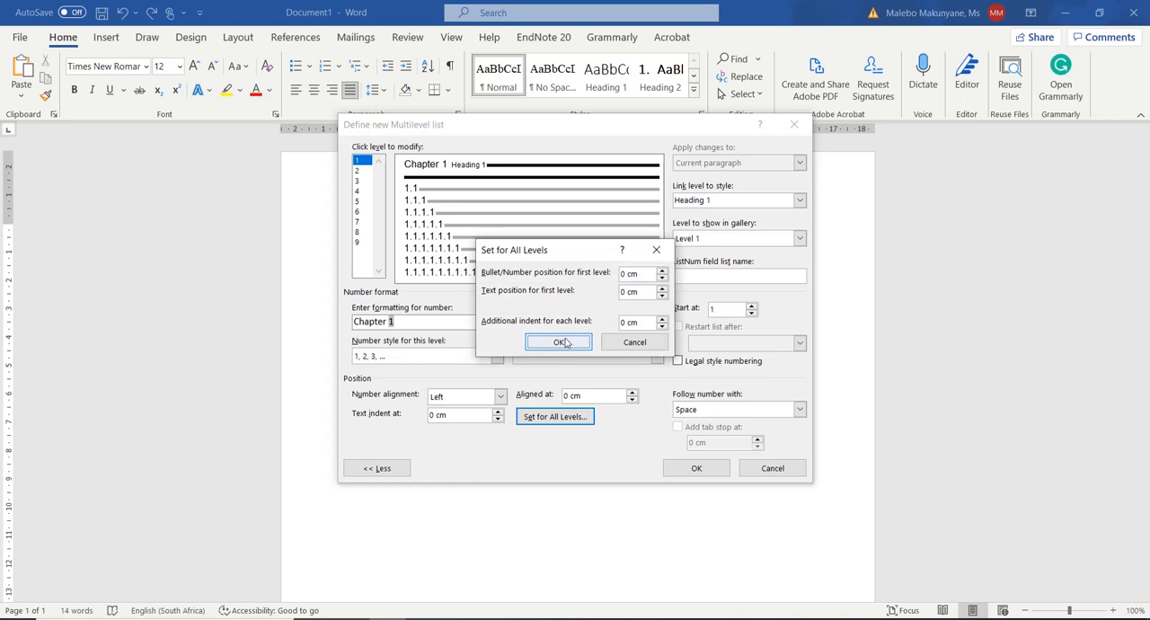
left_click(556, 341)
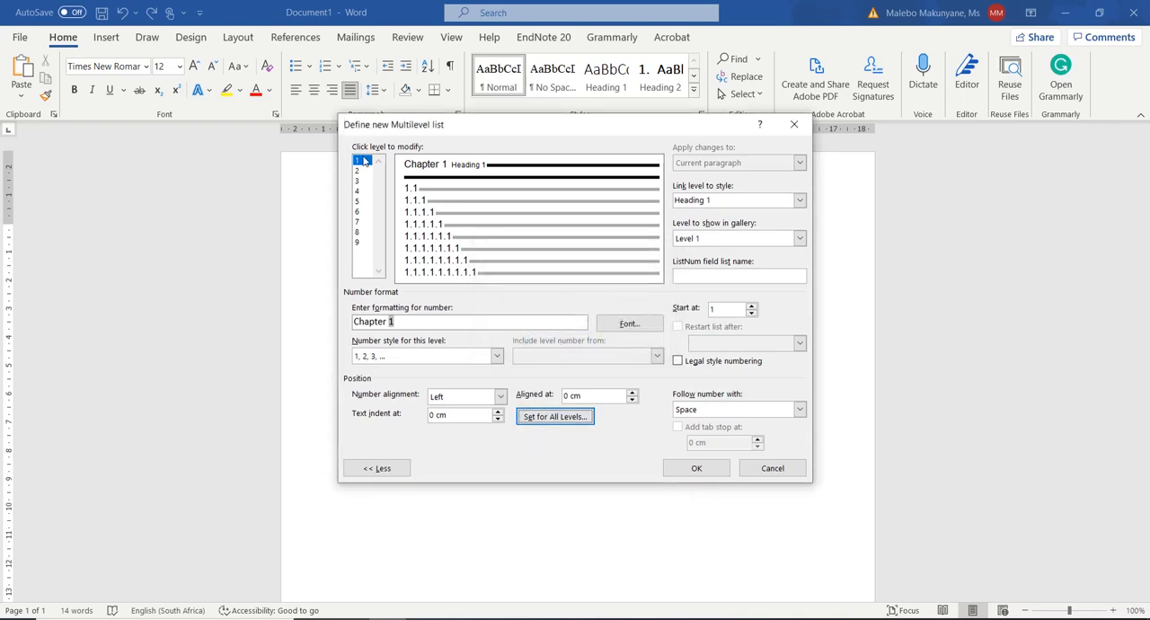
Step: Link levels 2, 3 and 4 to Heading 2, Heading 3 and Heading 4
left_click(358, 169)
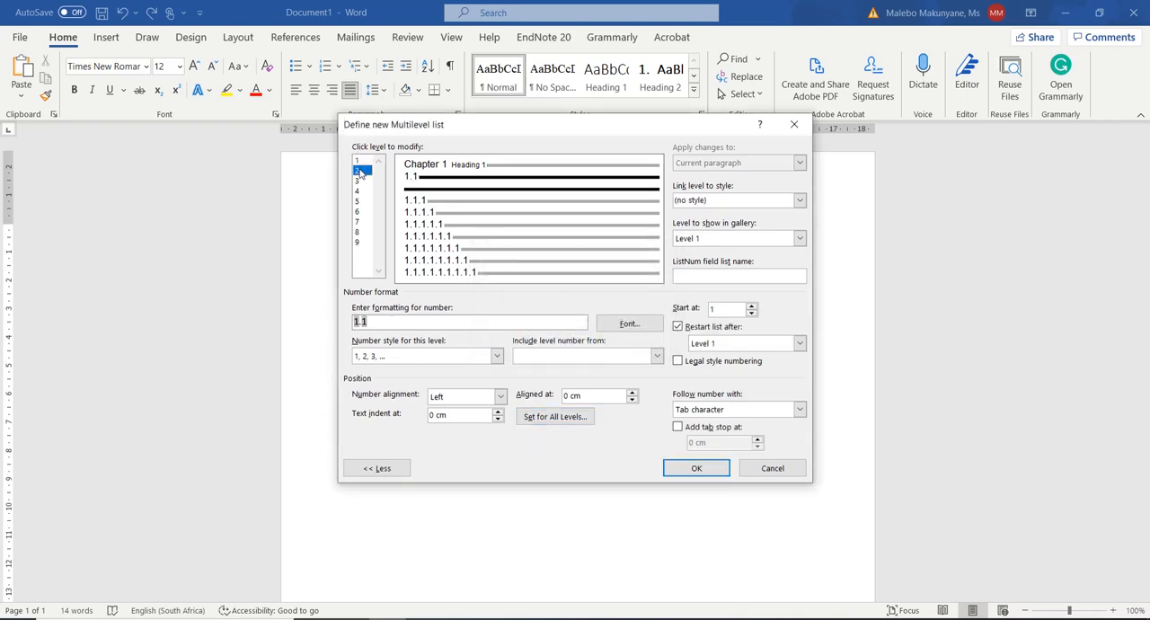
left_click(798, 200)
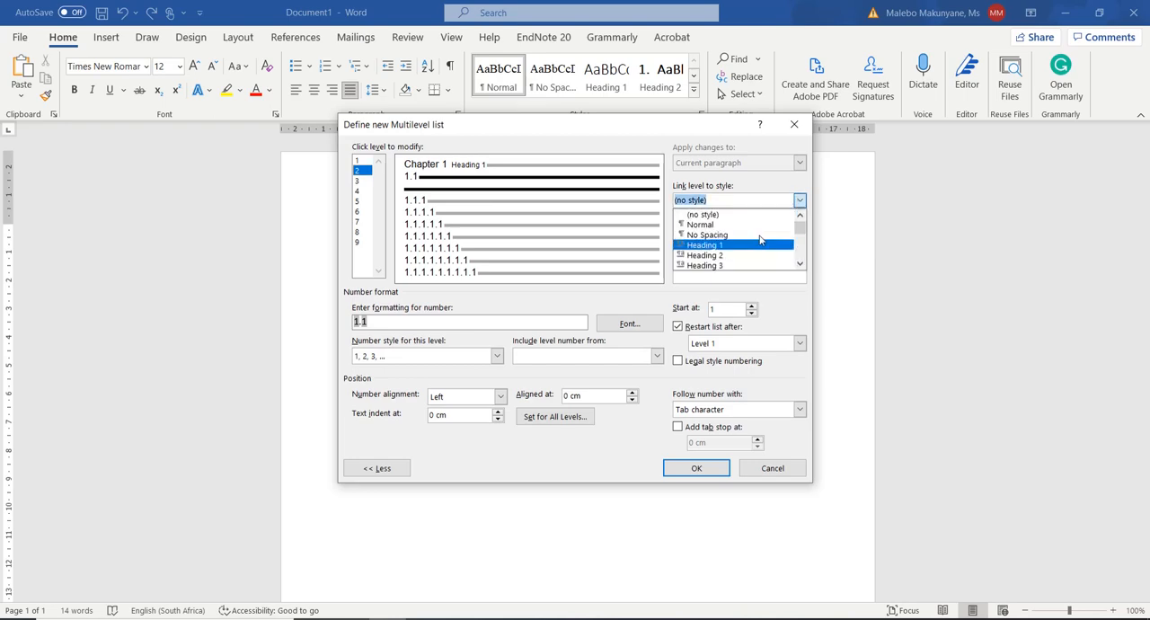
left_click(705, 255)
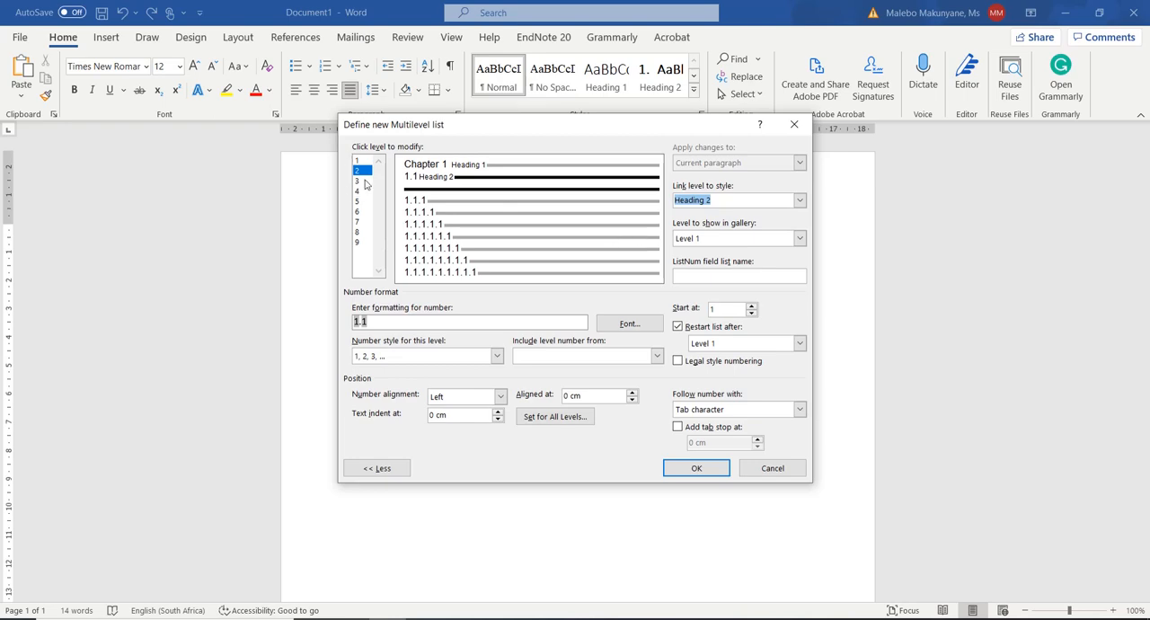
left_click(356, 180)
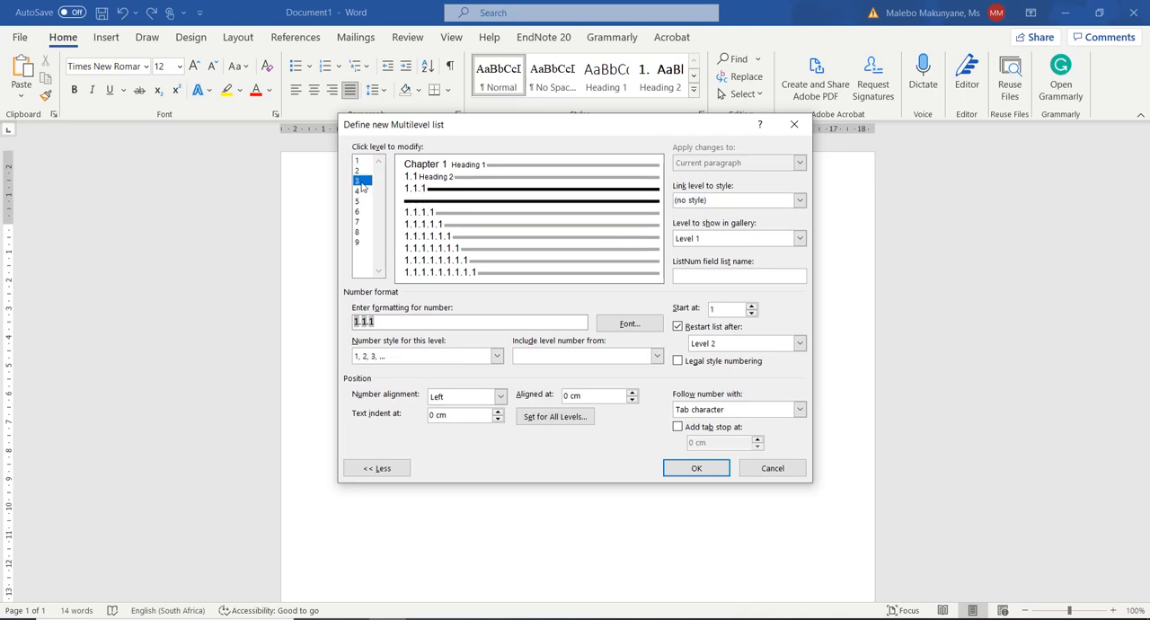
left_click(798, 200)
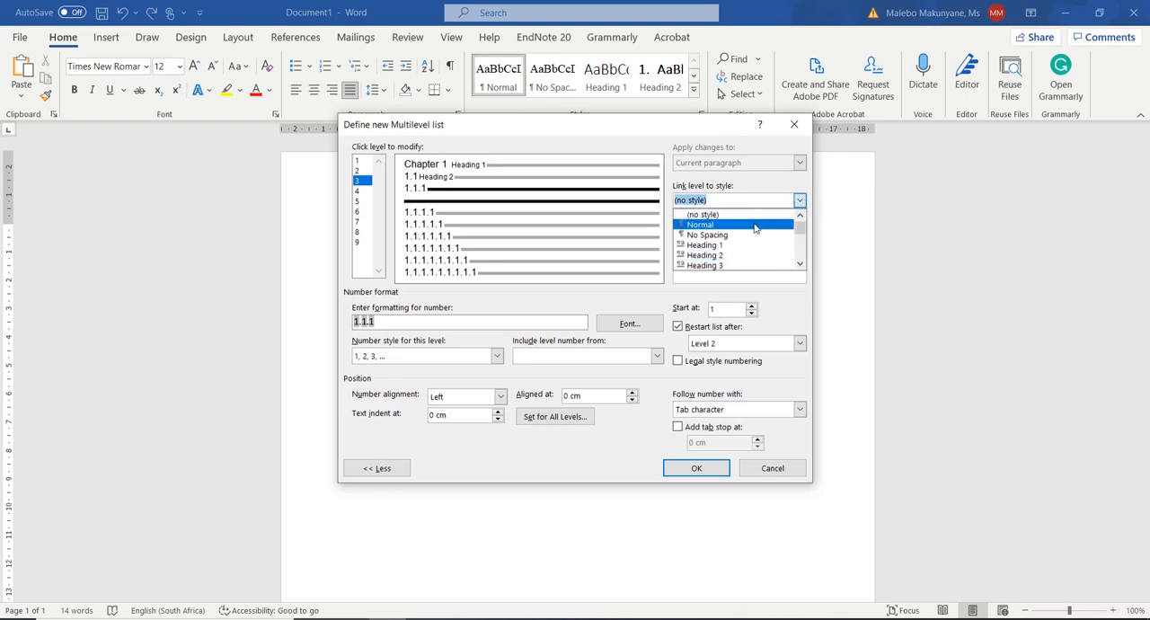
left_click(704, 266)
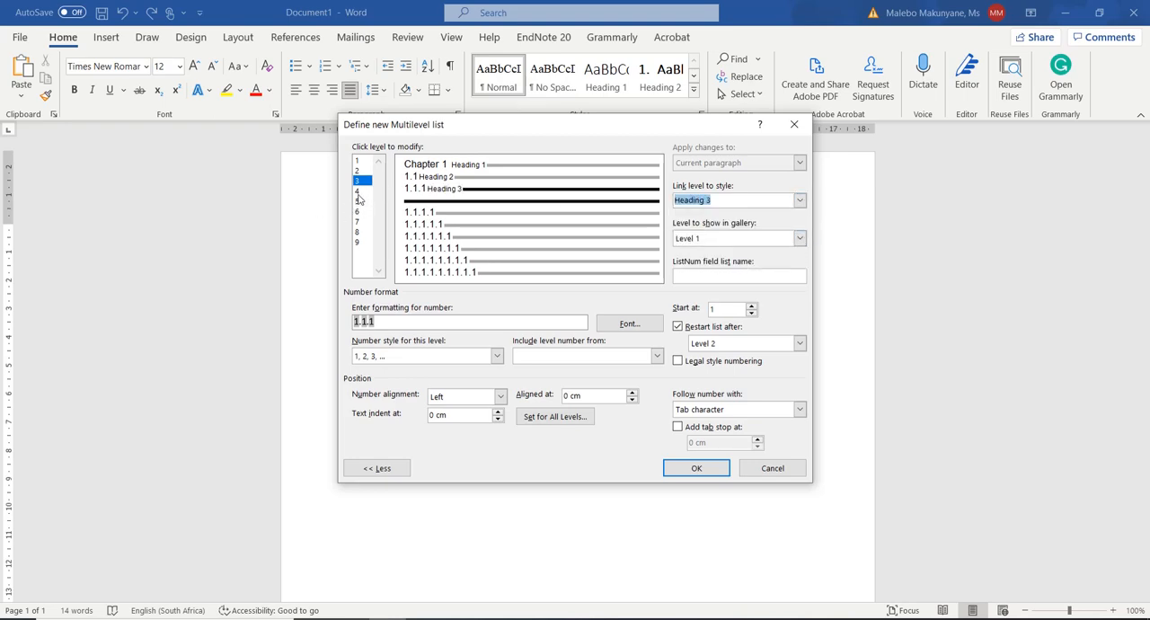
left_click(356, 191)
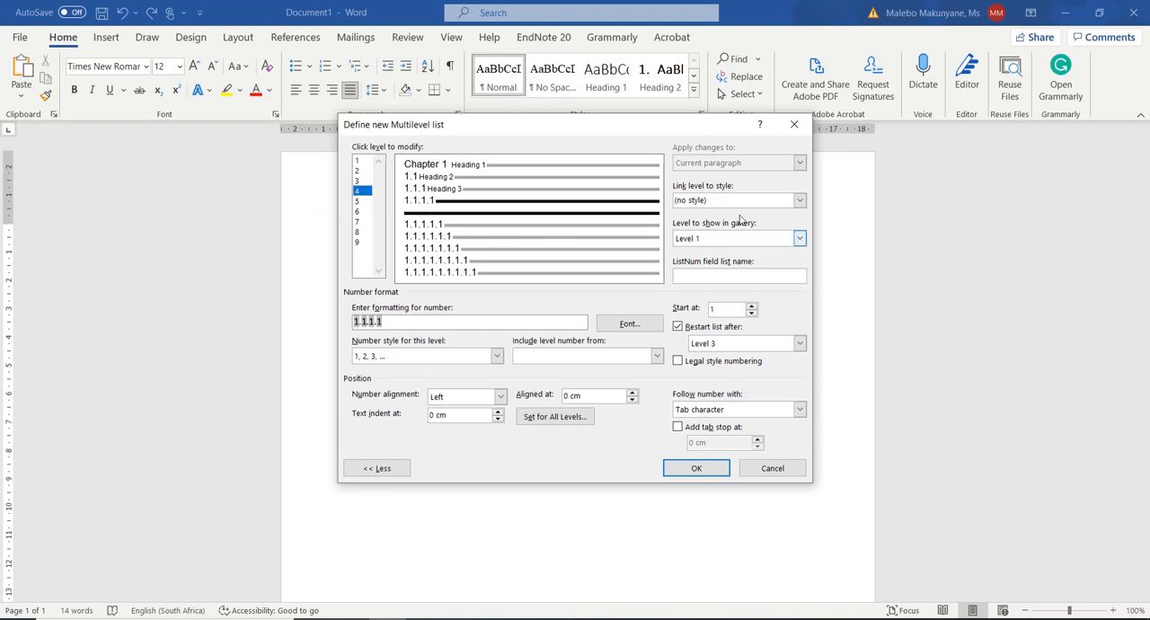
left_click(797, 200)
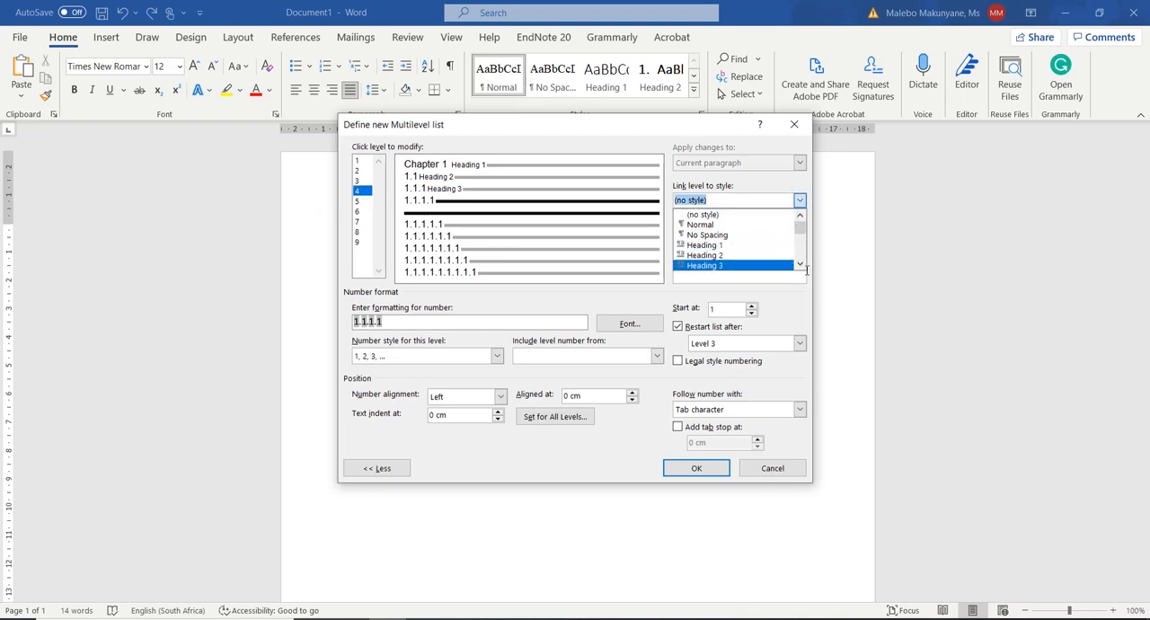
left_click(701, 266)
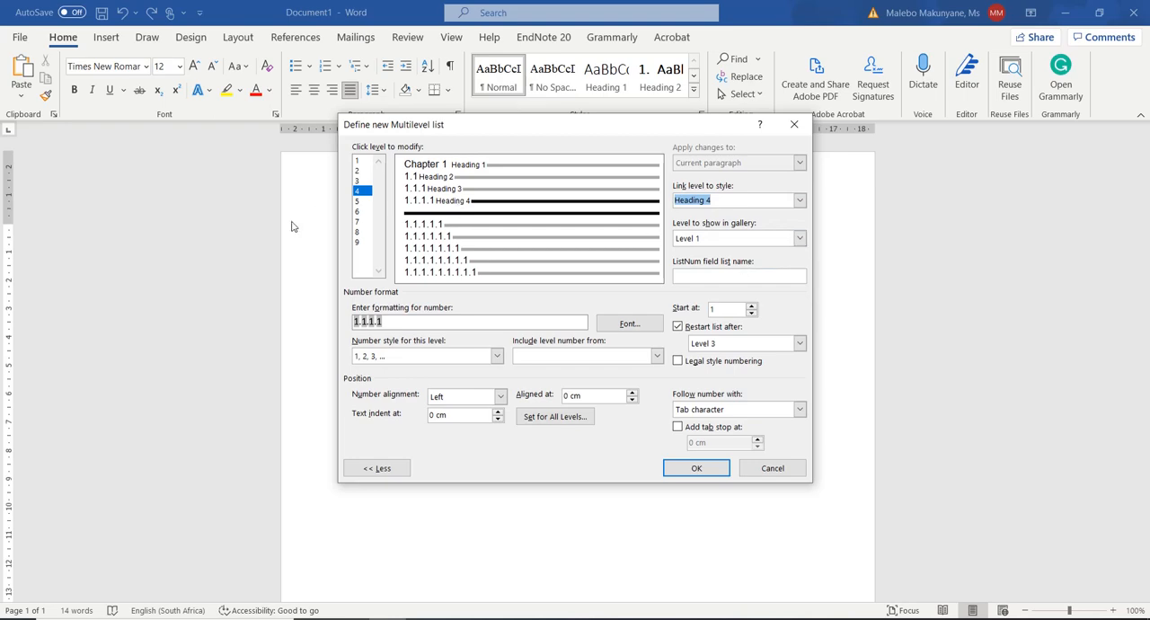
mouse_move(365, 252)
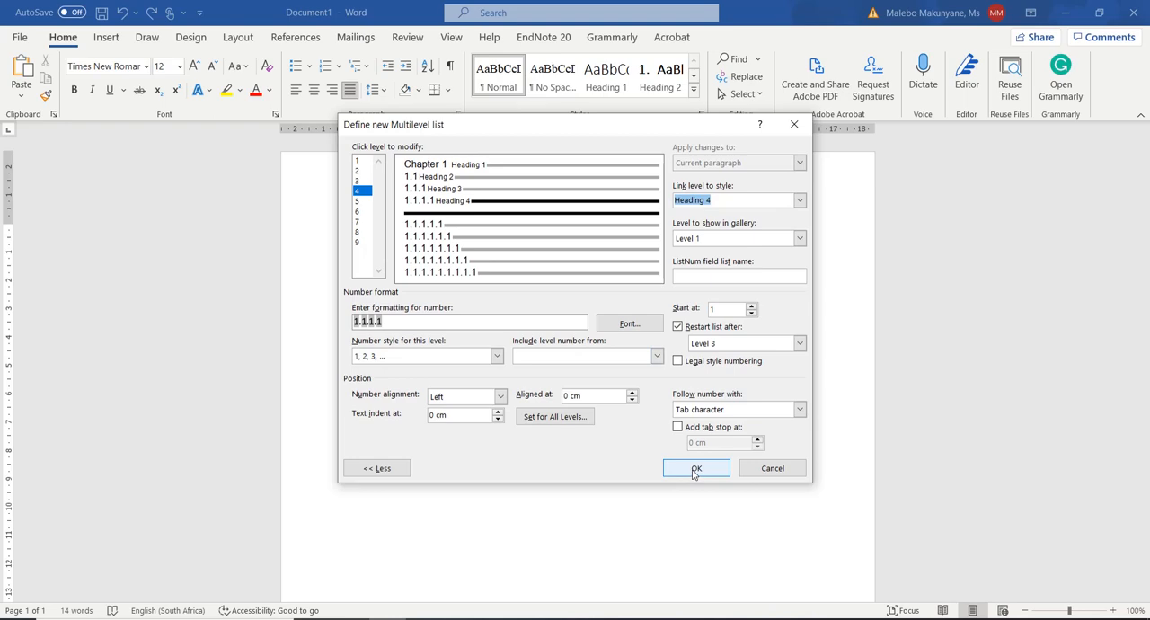
Step: Apply the new list, revert 'statistical' to Normal, and pick Introduction as Chapter 1
left_click(696, 467)
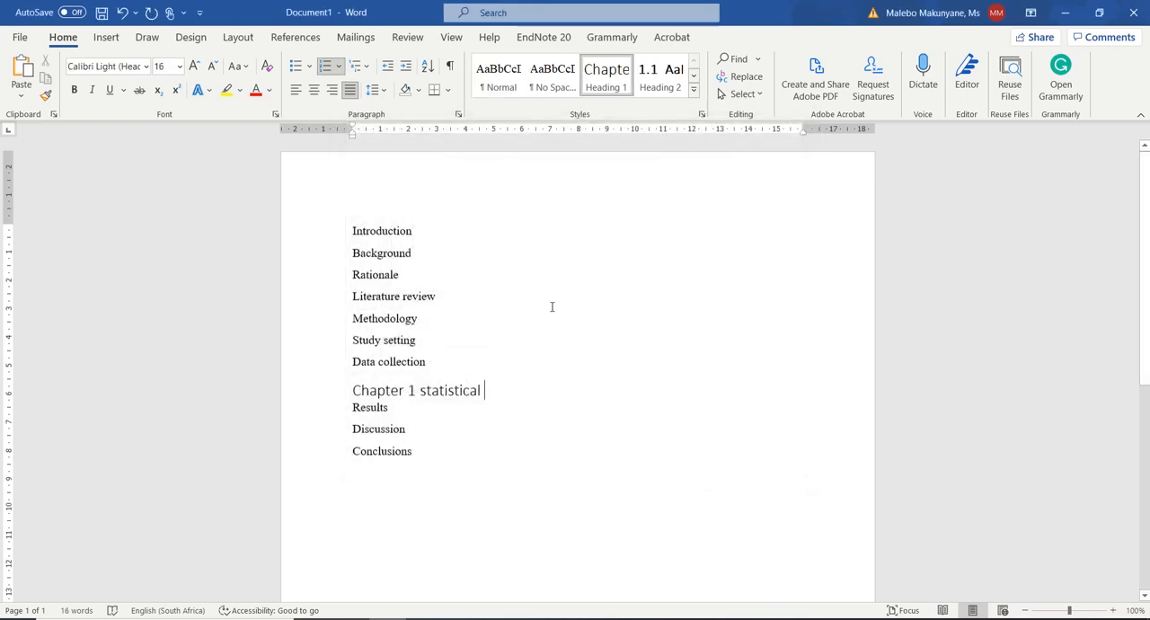
mouse_move(397, 252)
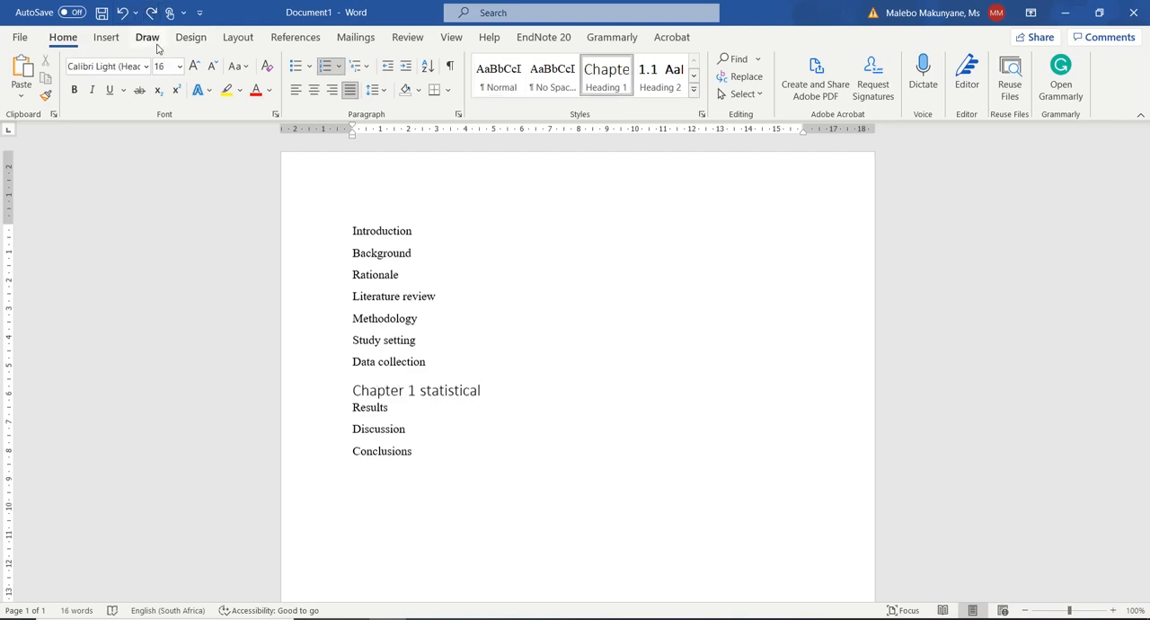
double_click(449, 390)
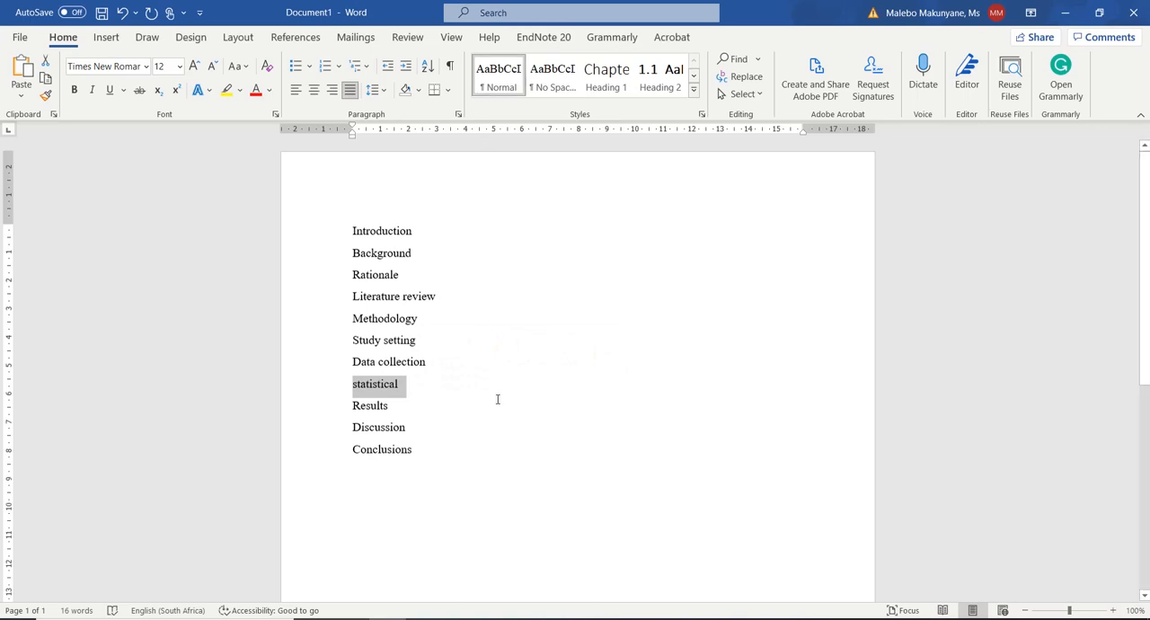
left_click(352, 230)
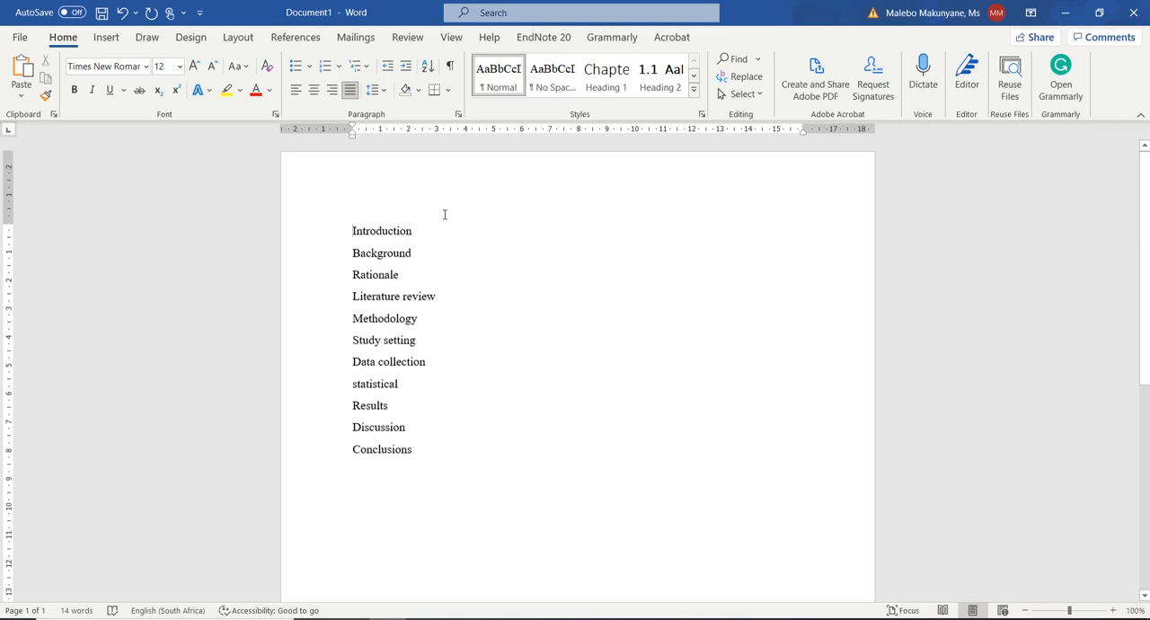
left_click(606, 75)
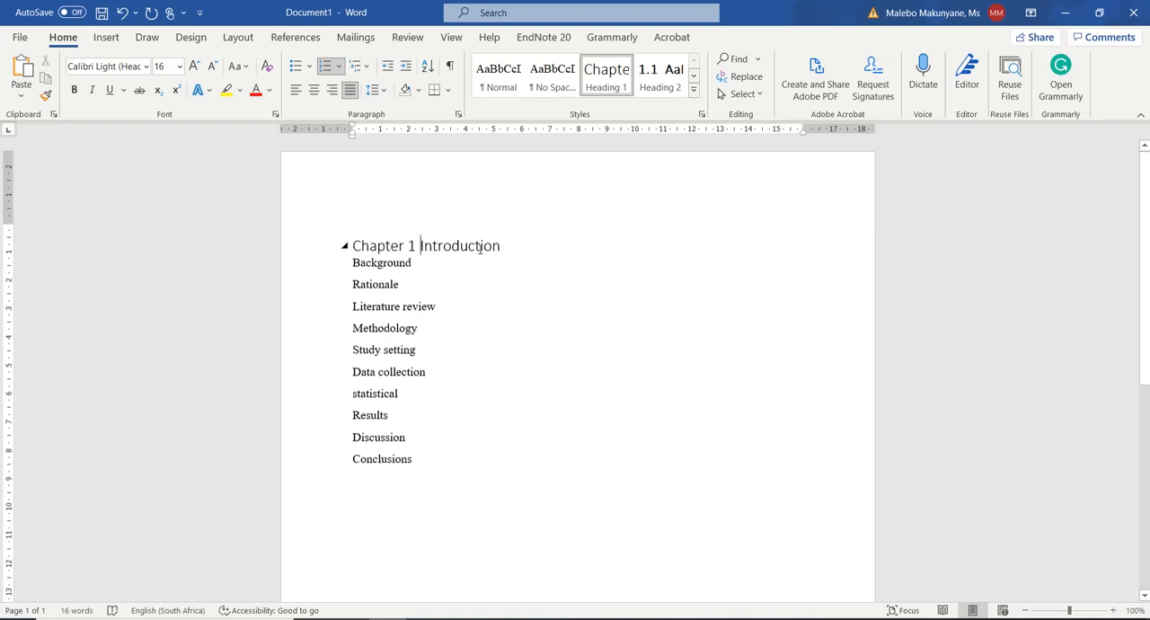
Step: Modify Heading 1 to bold Times New Roman so 'Chapter 1 Introduction' shows that way
right_click(607, 75)
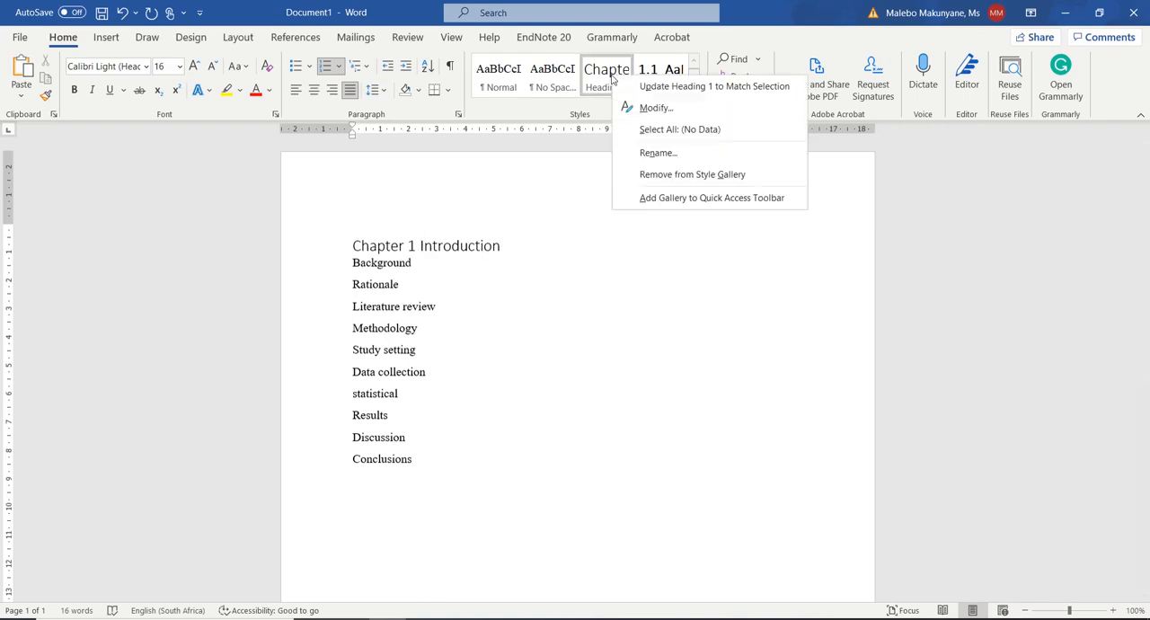
mouse_move(655, 108)
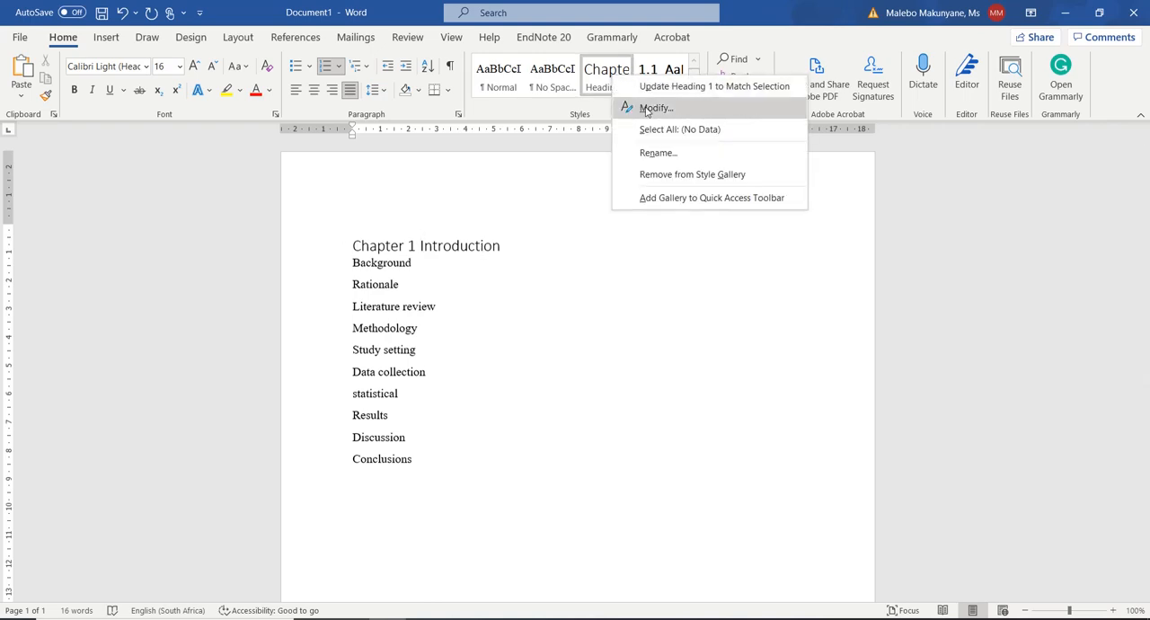
left_click(655, 107)
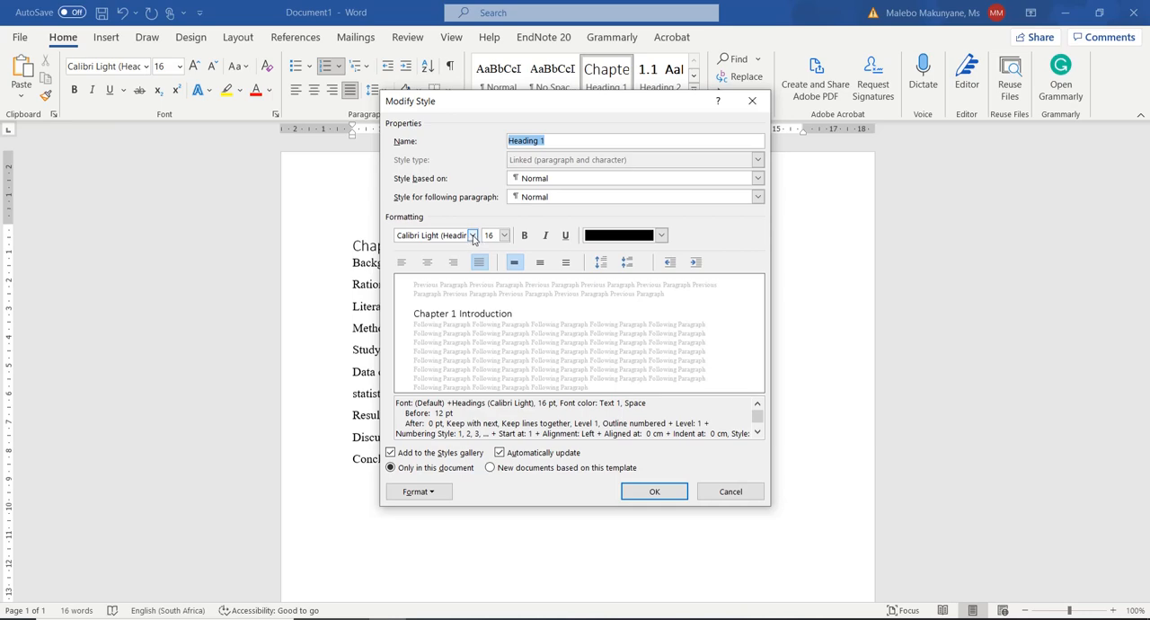
left_click(472, 234)
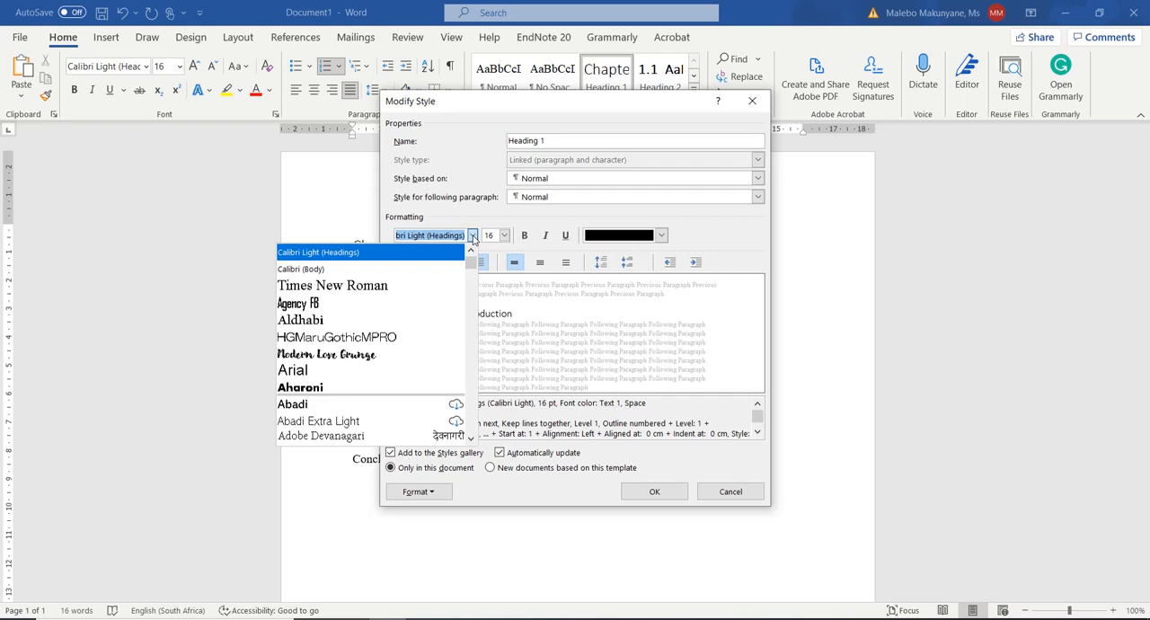
mouse_move(332, 283)
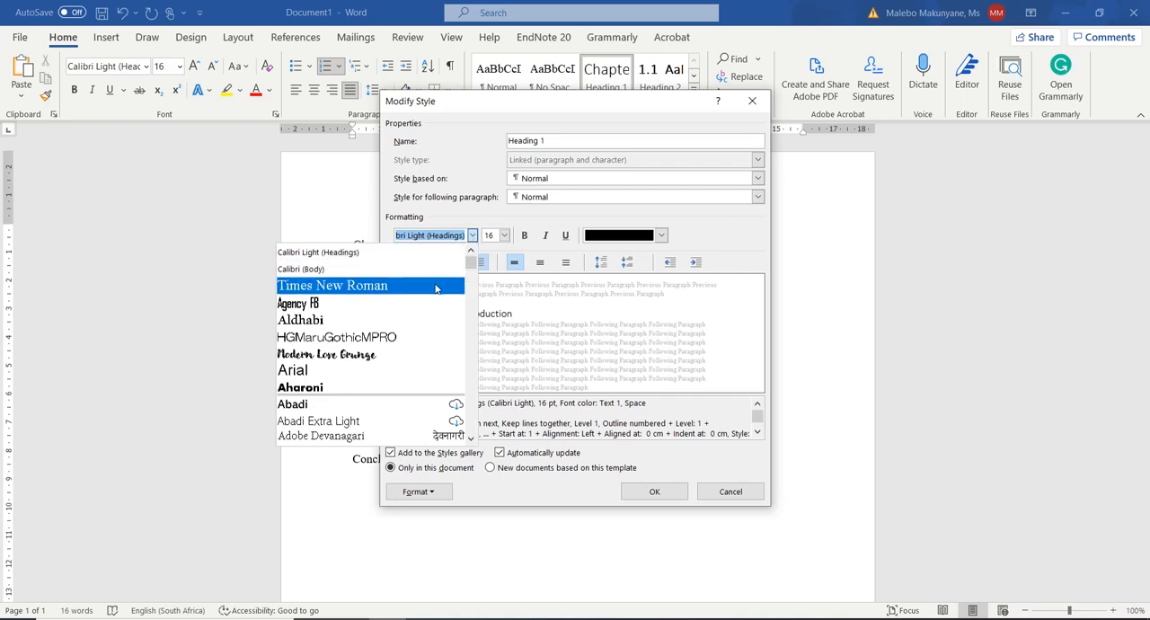
left_click(330, 284)
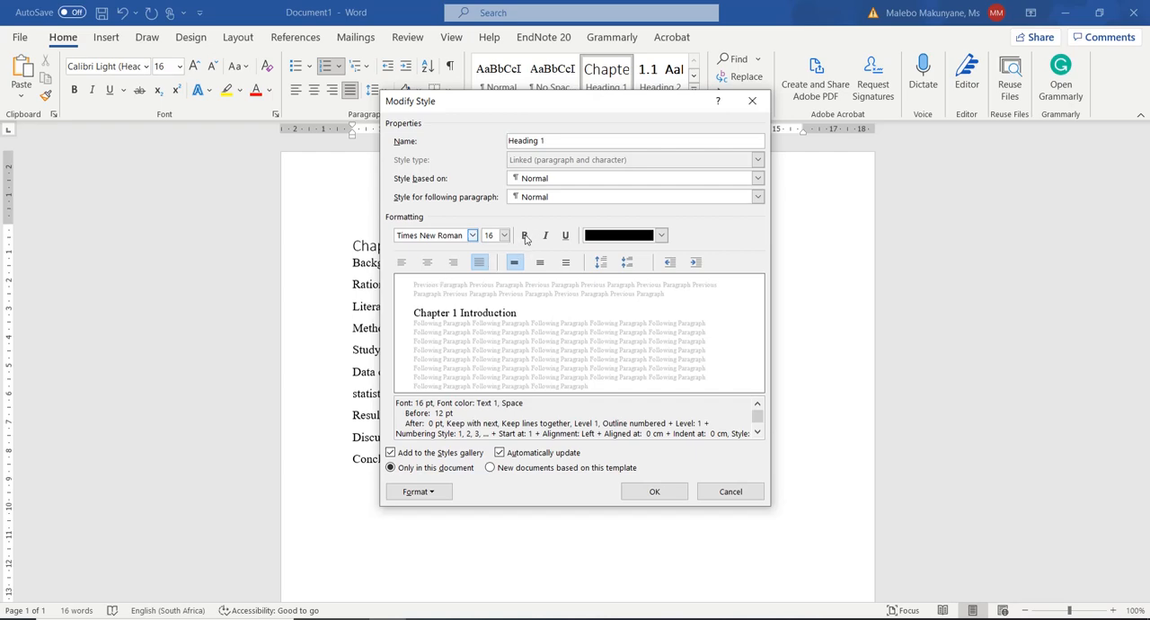
left_click(525, 233)
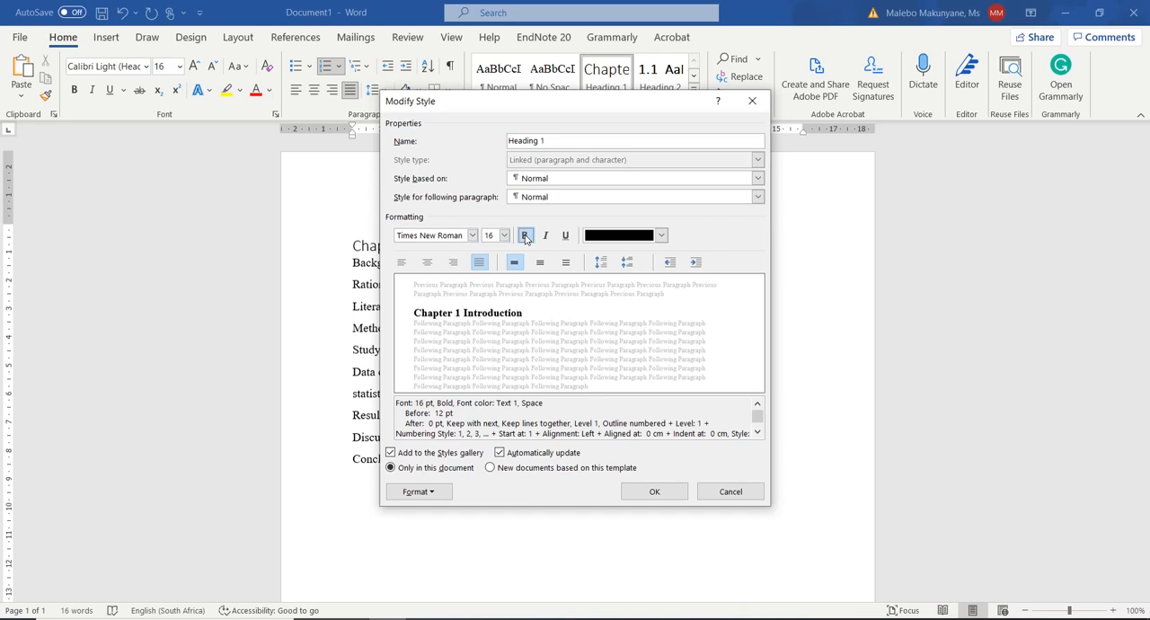
left_click(654, 492)
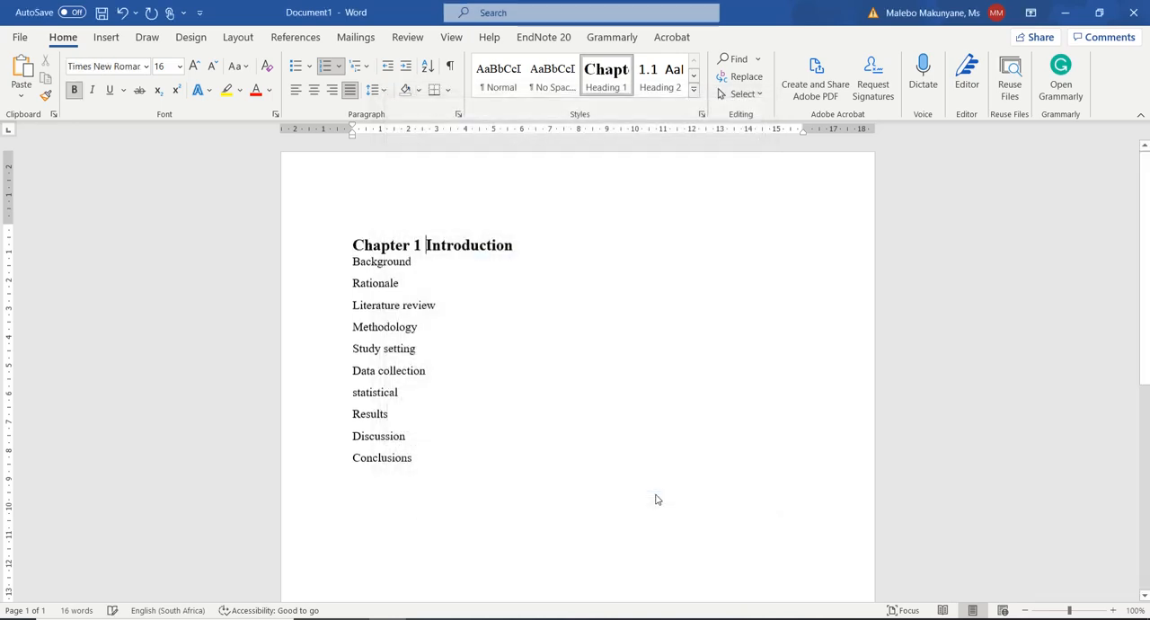
mouse_move(302, 208)
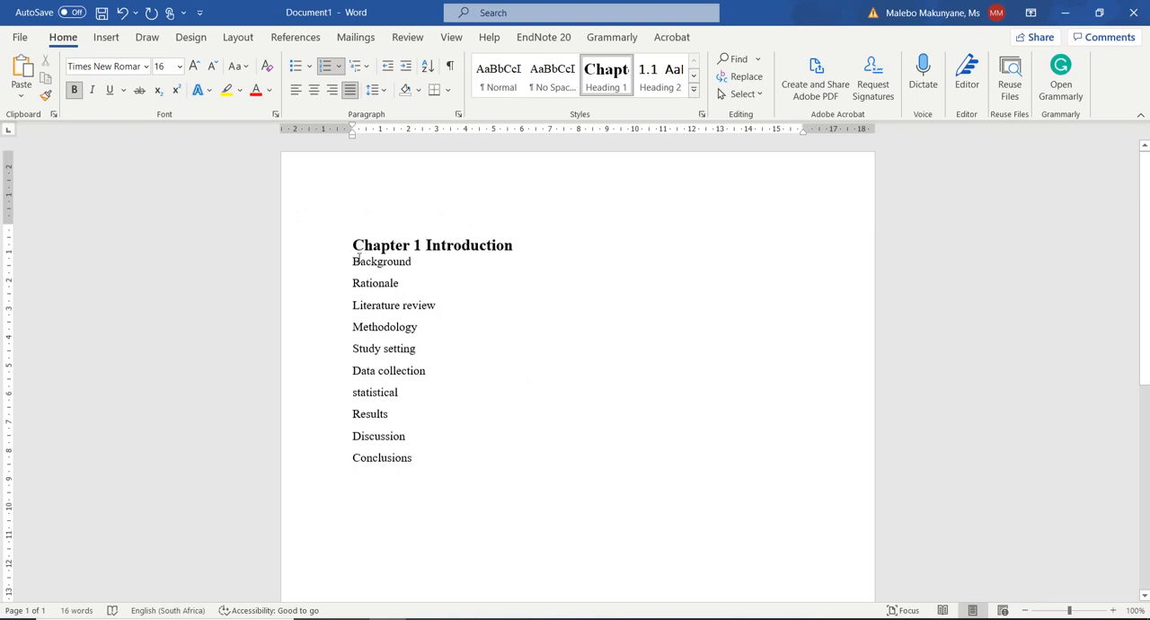
mouse_move(483, 252)
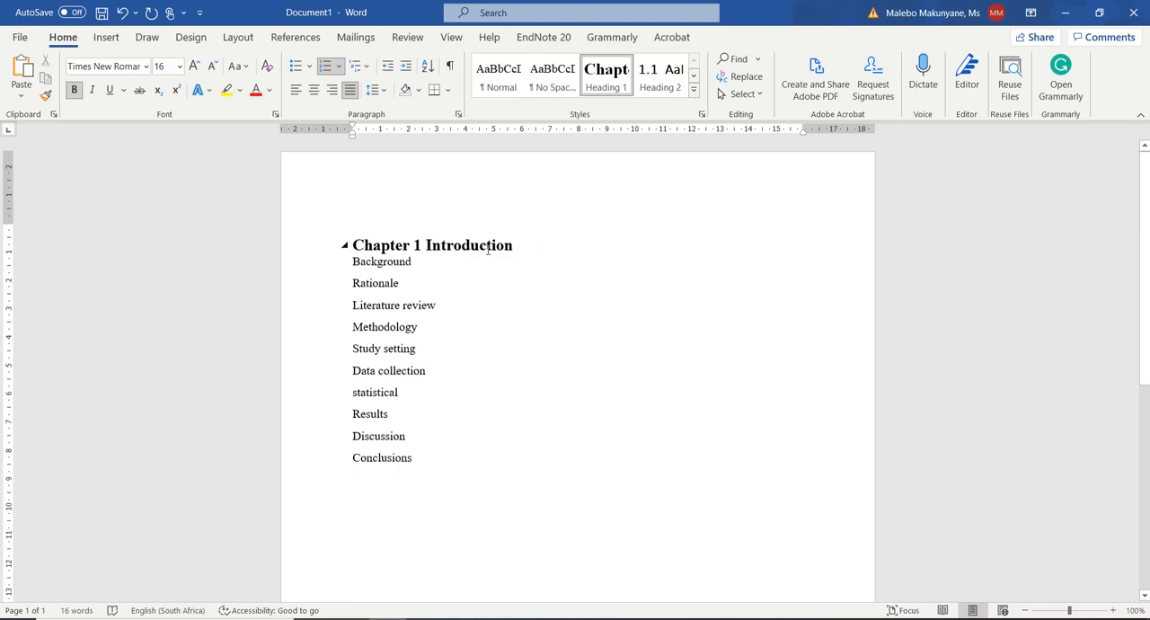
Step: Copy Introduction's Heading 1 format onto Literature review and Results with Format Painter
double_click(467, 245)
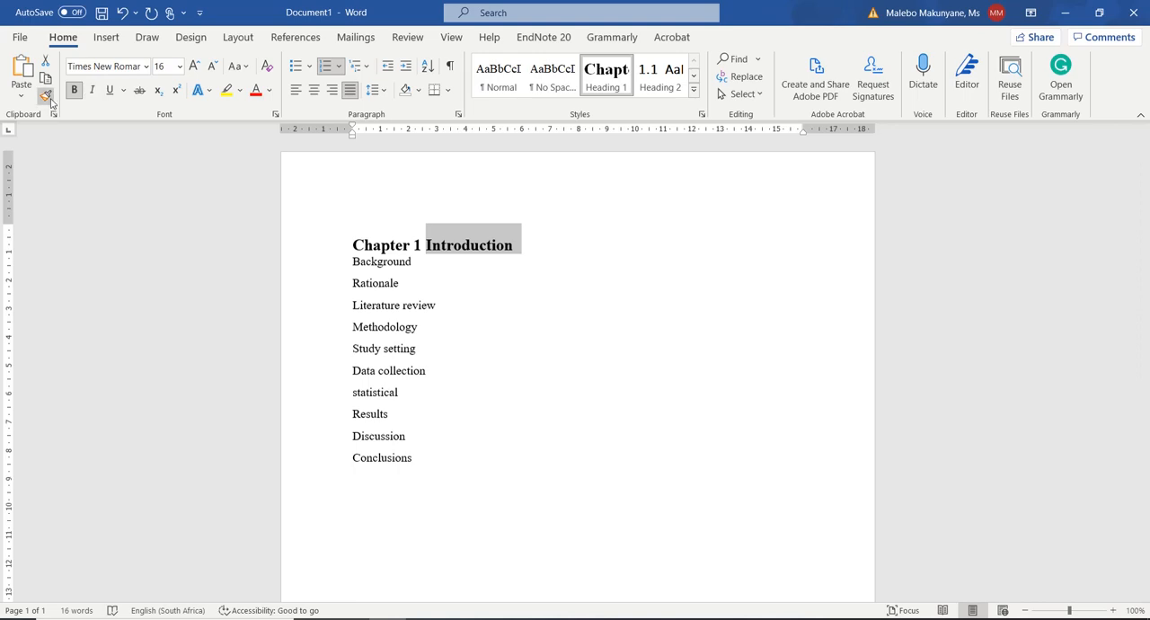
left_click(45, 97)
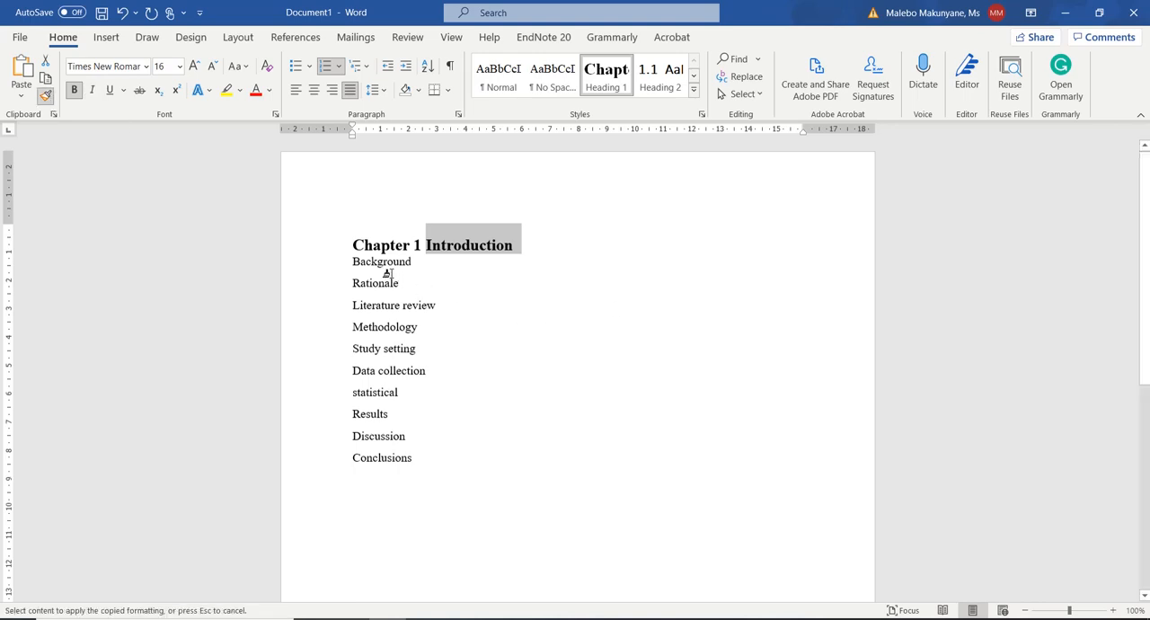
mouse_move(446, 313)
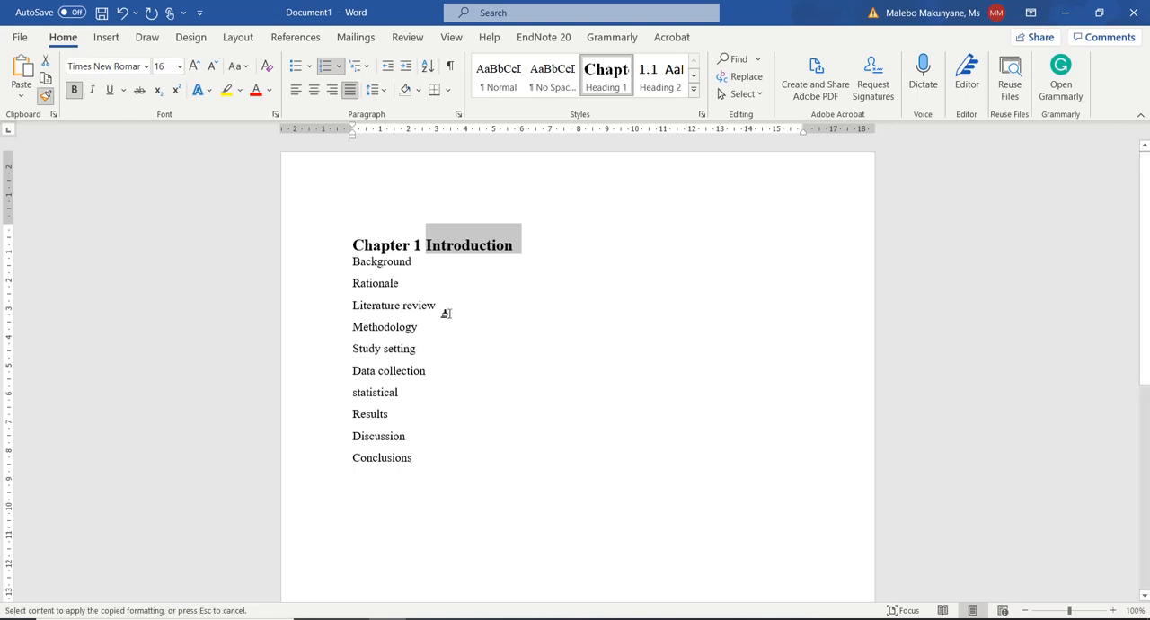
mouse_move(467, 307)
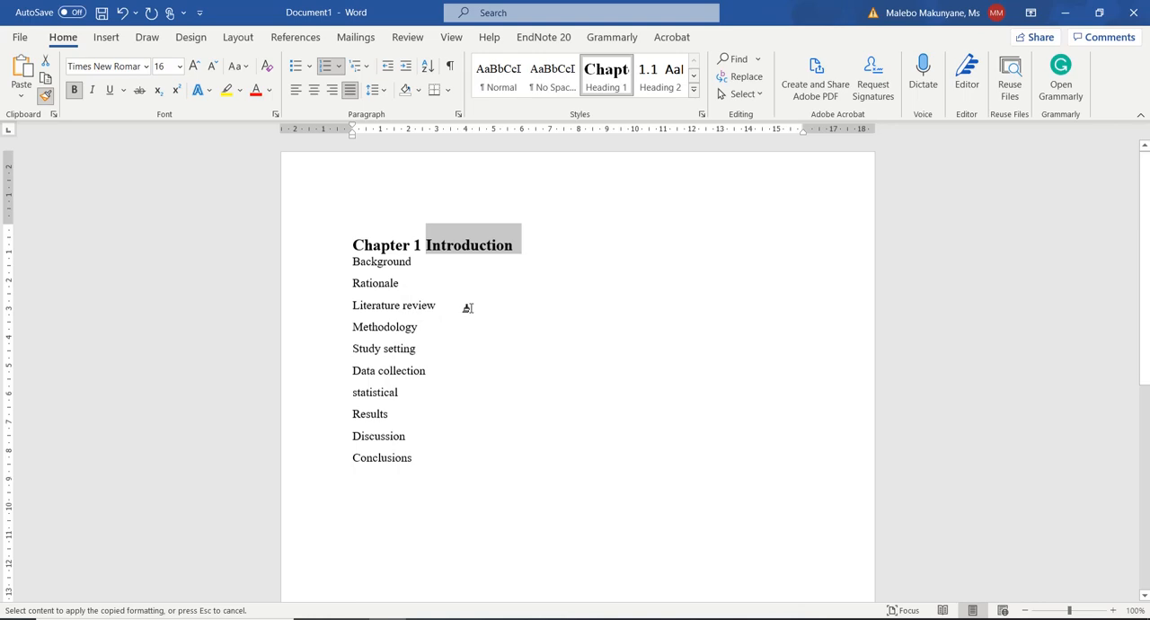
left_click(394, 306)
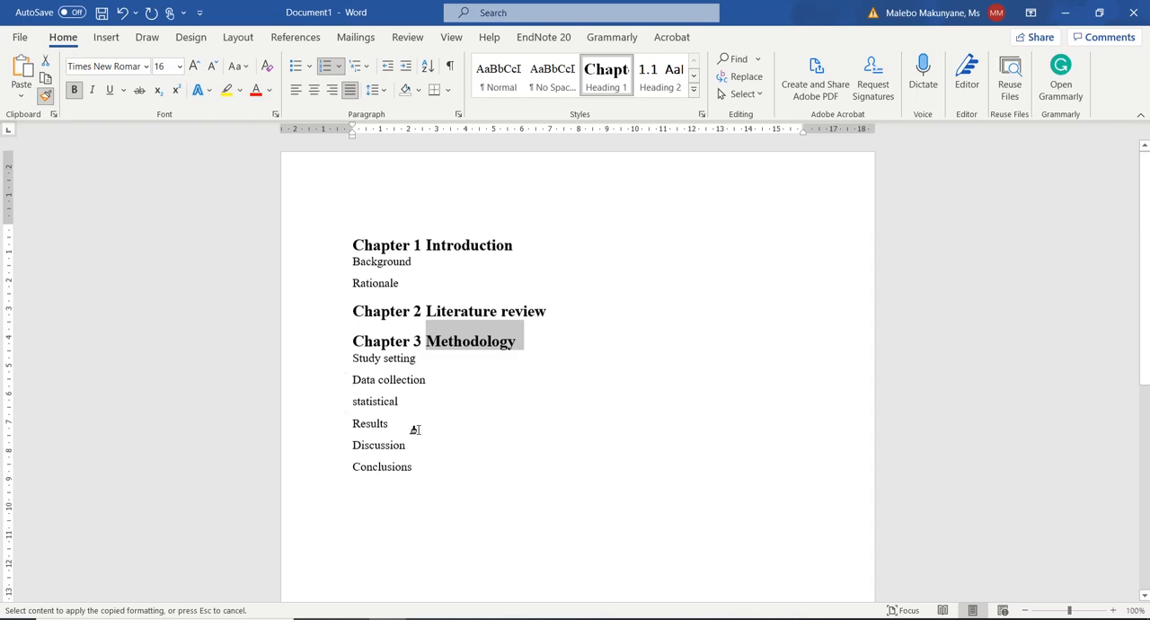
left_click(370, 423)
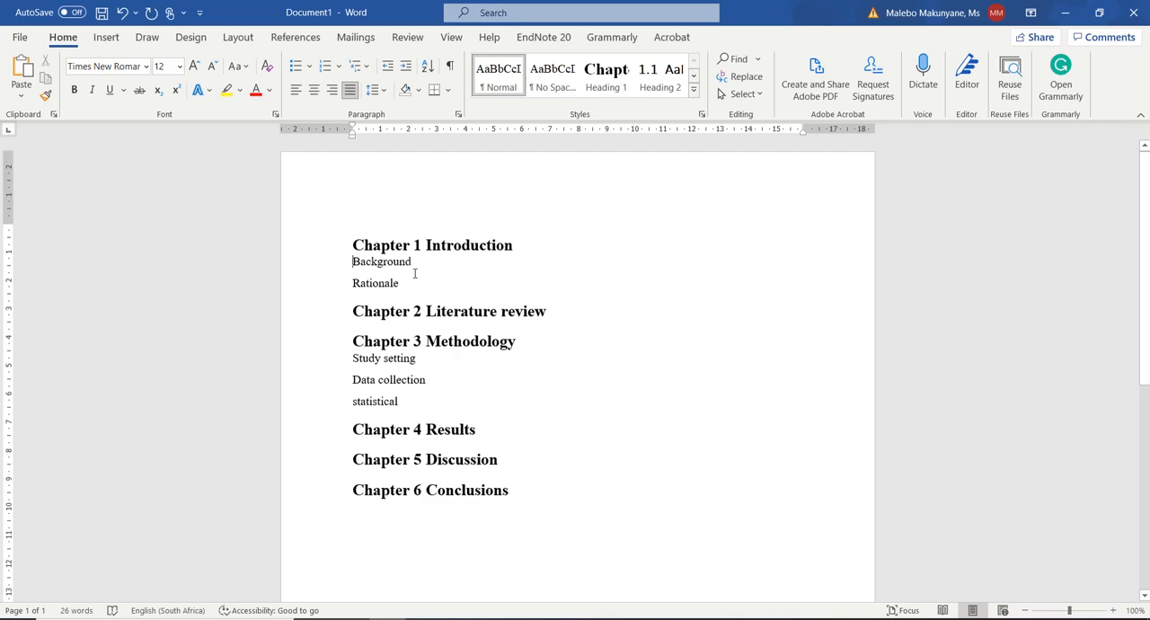
Step: Apply Heading 2 to Background as '1.1 Background' and set Heading 2 to Times New Roman
left_click(659, 79)
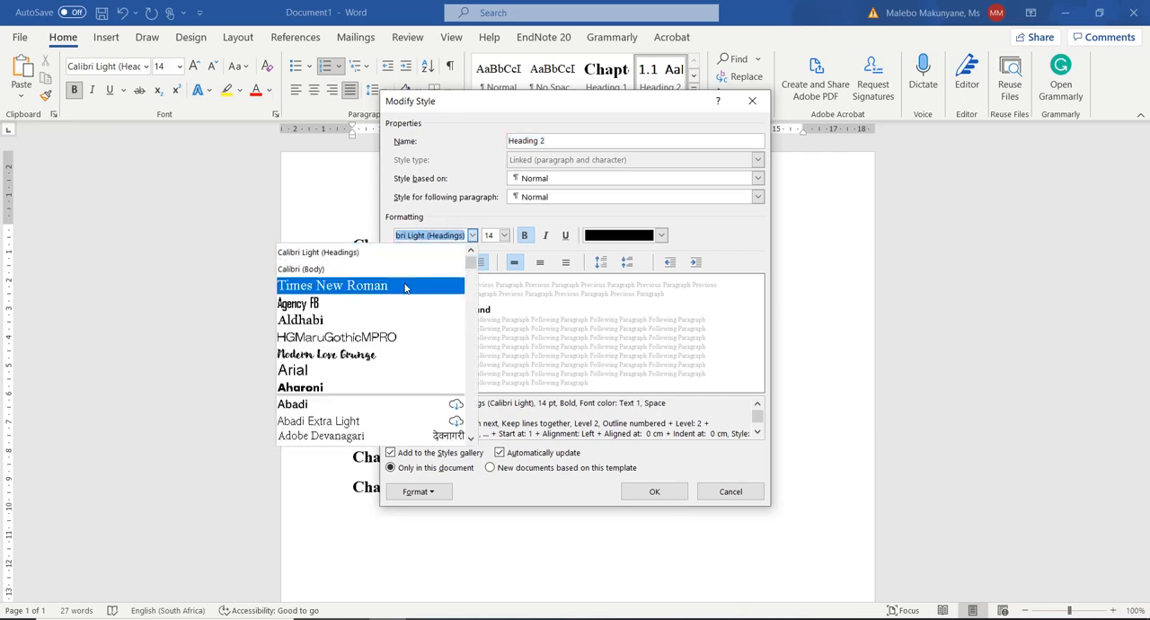
left_click(333, 284)
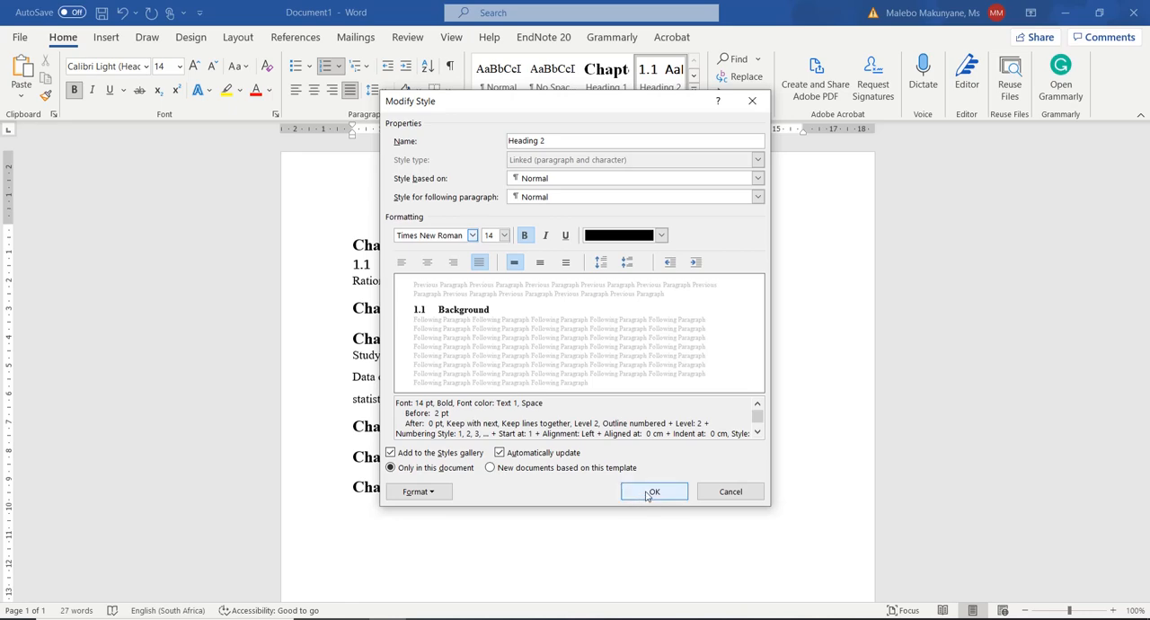
left_click(654, 493)
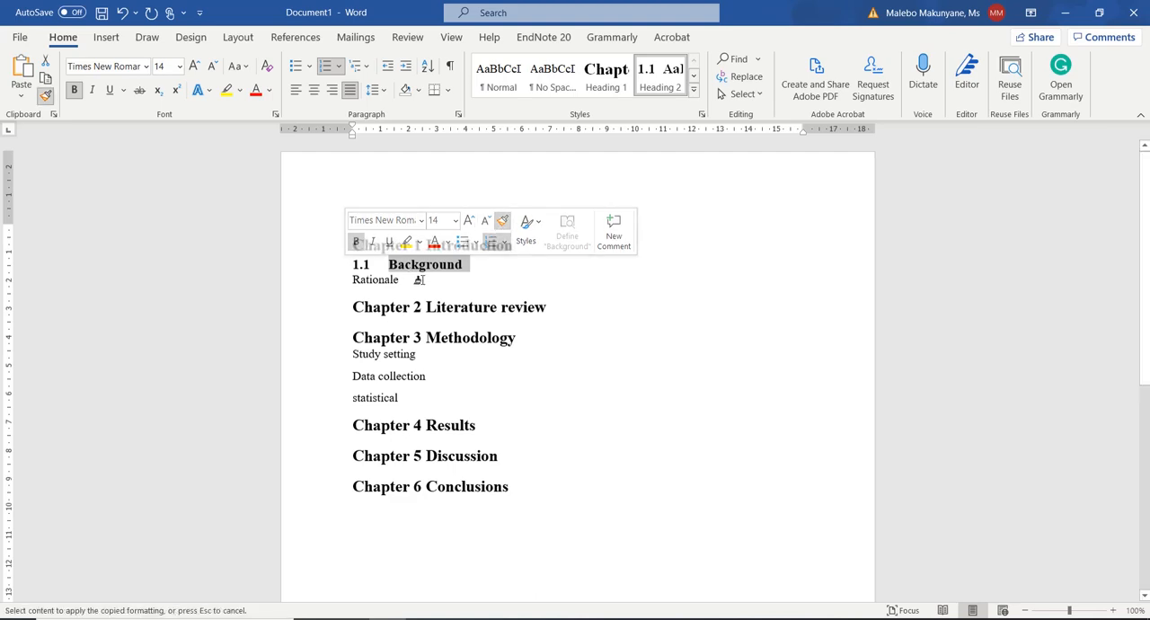
Step: Make Rationale subsection 1.2 and the three Methodology lines Heading 2 subsections 3.1–3.3
left_click(375, 280)
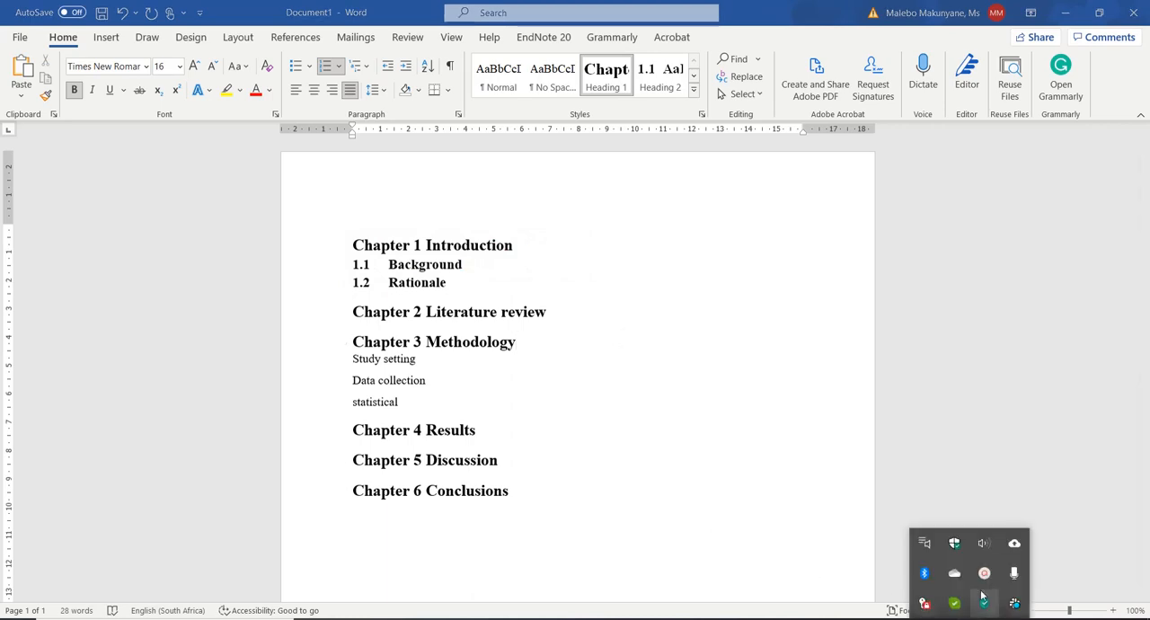
left_click(985, 601)
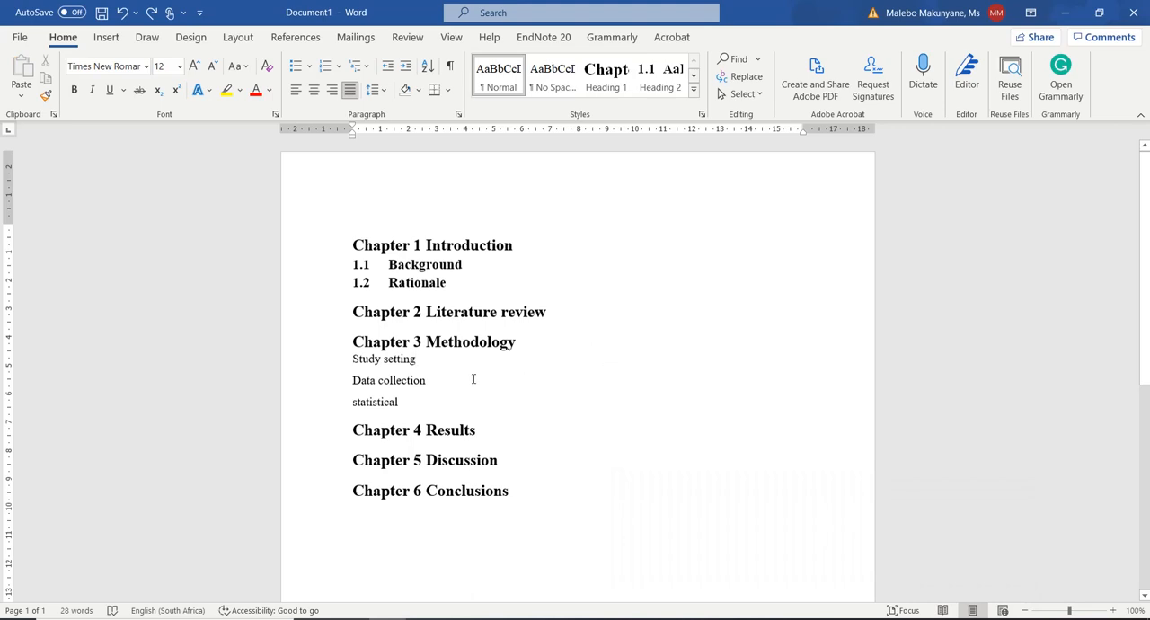
mouse_move(449, 381)
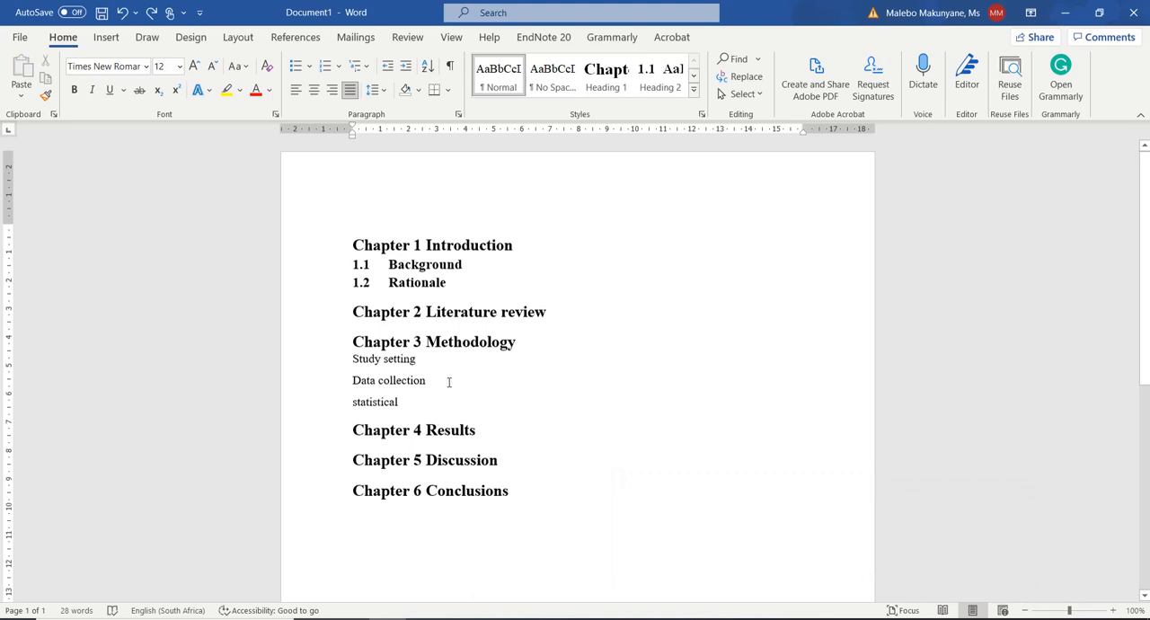
mouse_move(423, 388)
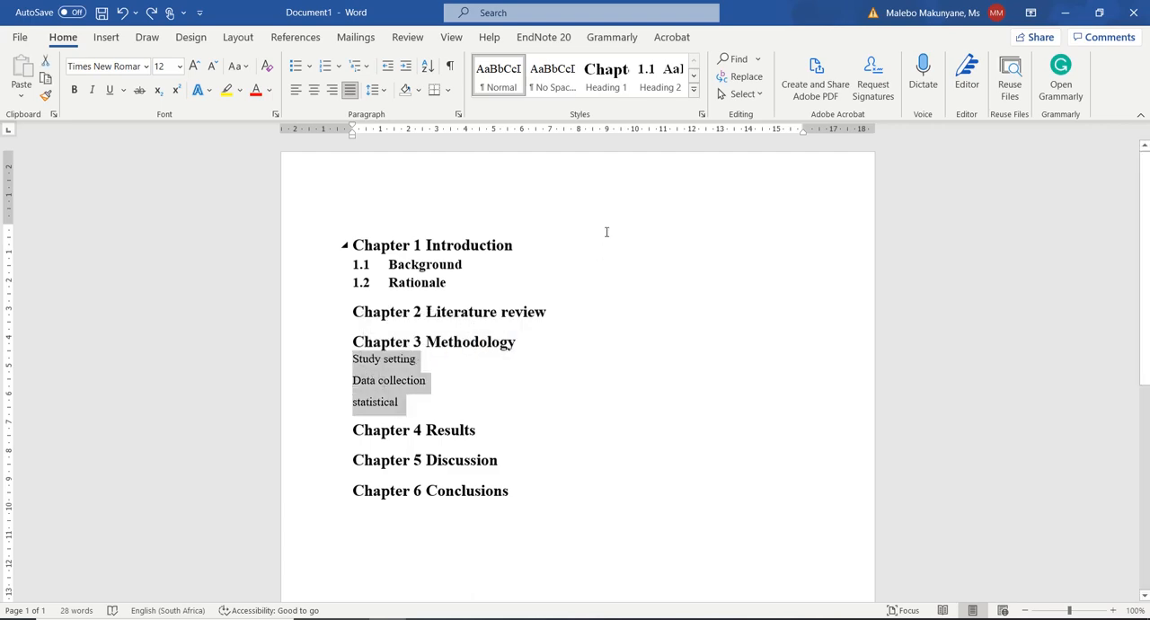
left_click(659, 76)
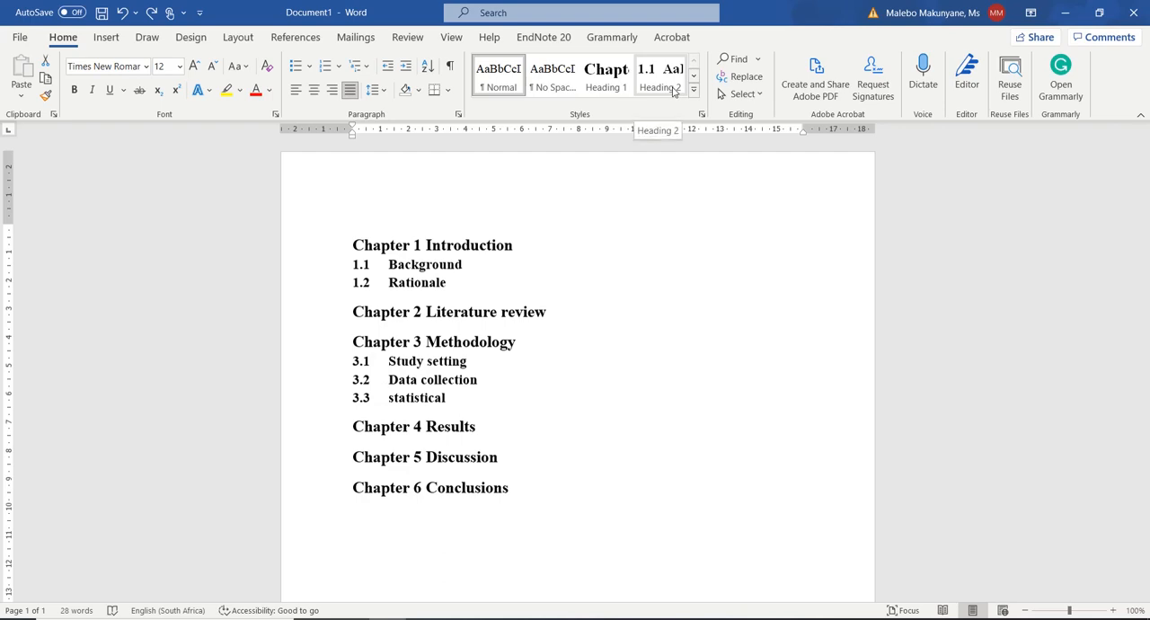